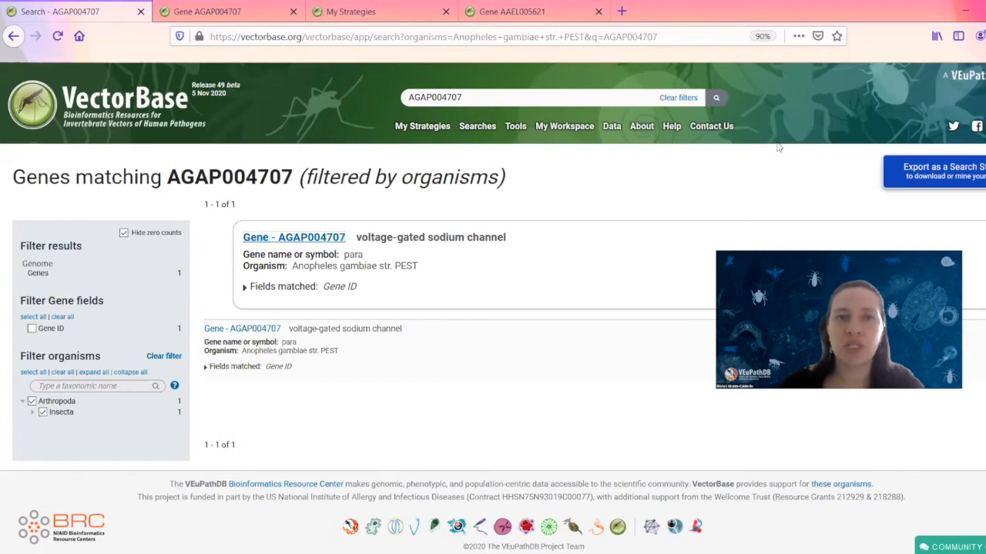
mouse_move(669, 93)
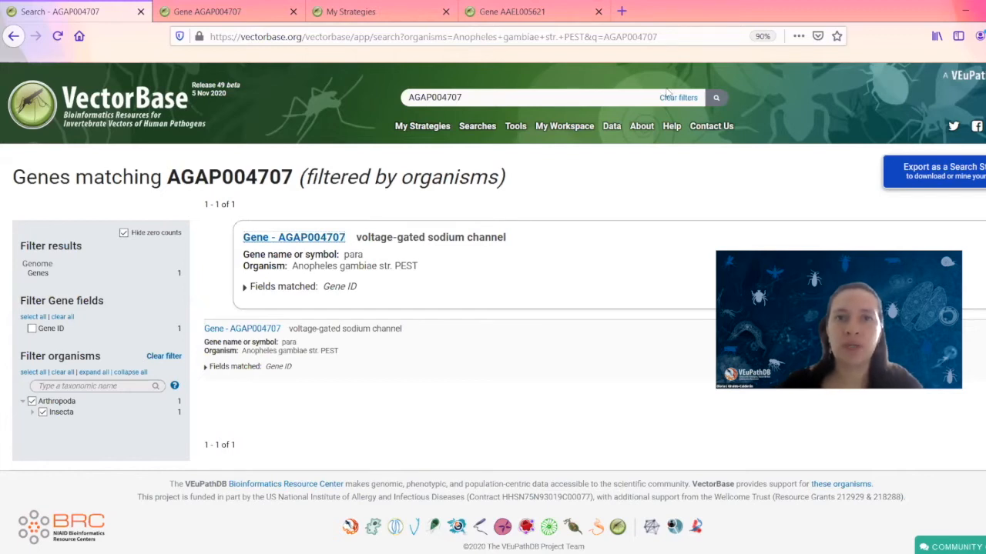
mouse_move(516, 28)
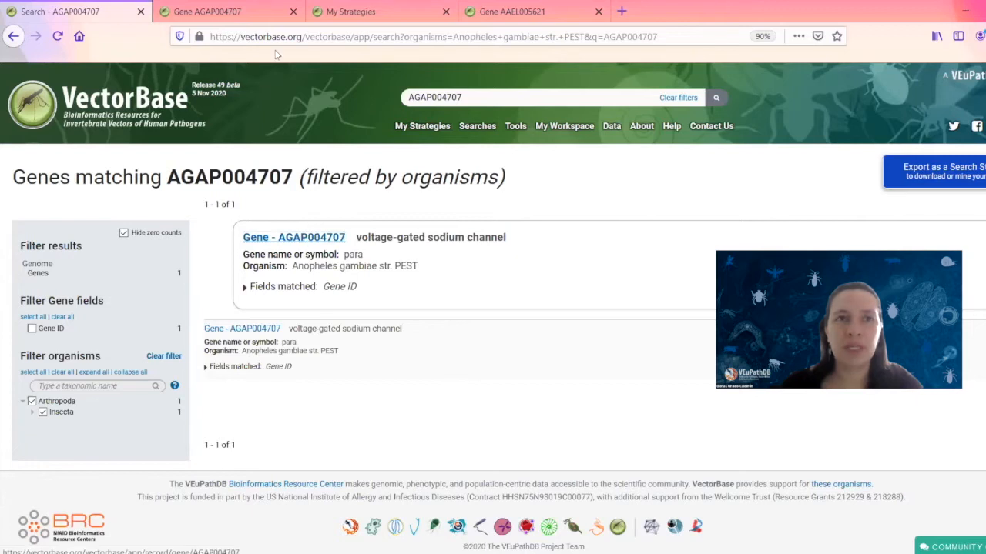
- Go from the search results to the AGAP004707 voltage-gated sodium channel gene record
left_click(293, 237)
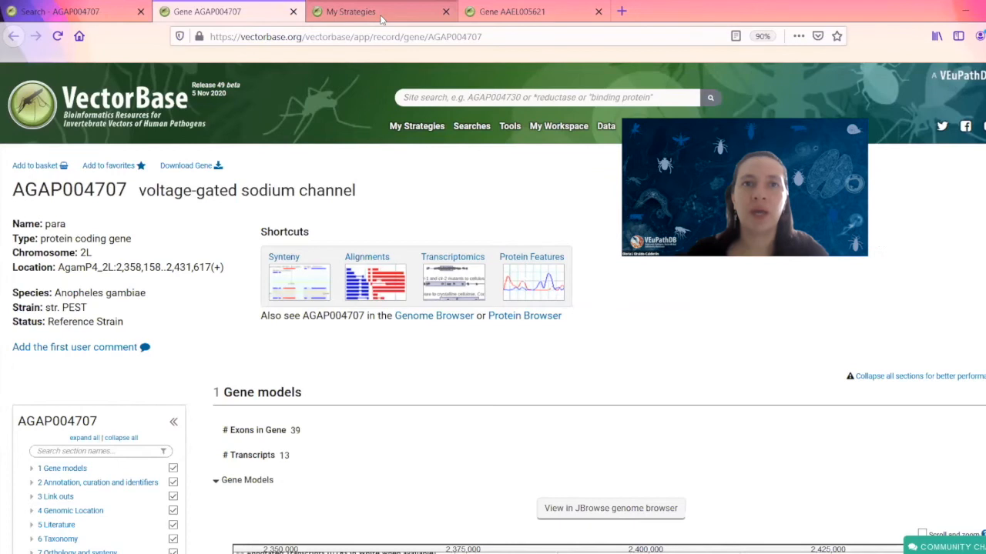
left_click(361, 12)
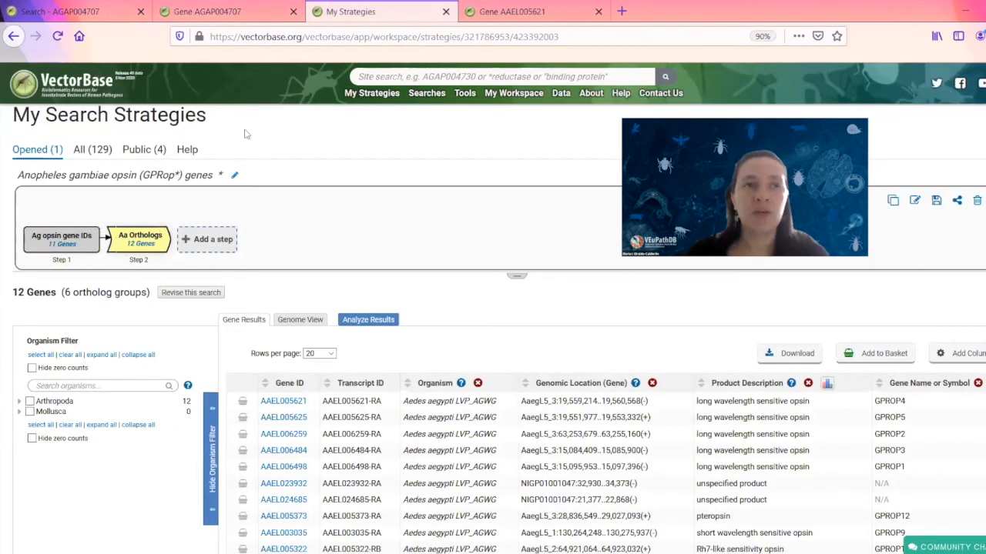
mouse_move(259, 134)
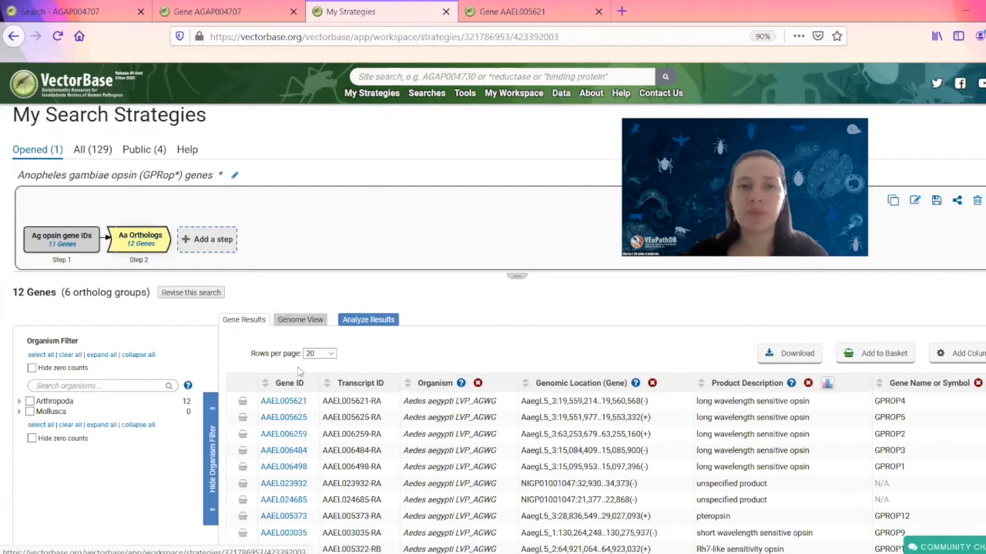
mouse_move(286, 530)
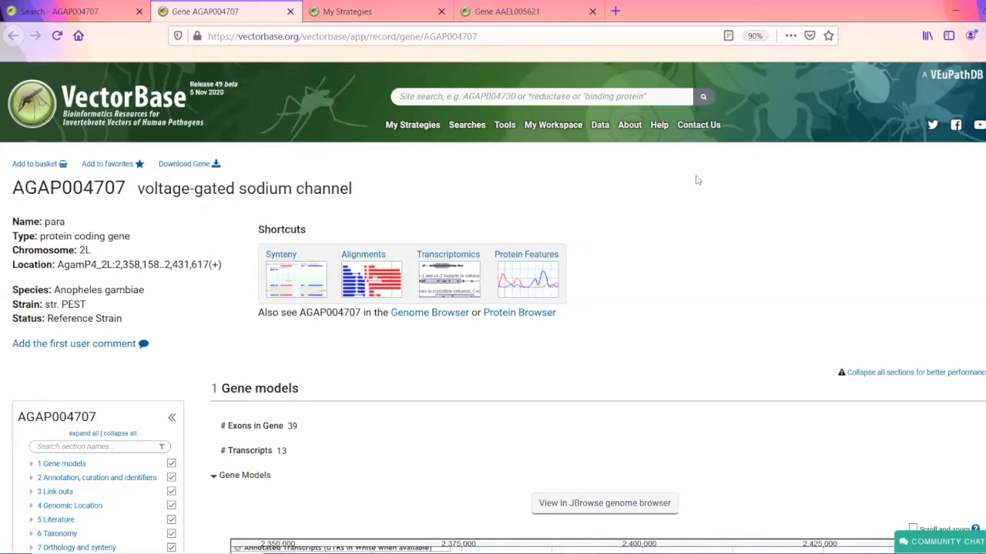
mouse_move(22, 151)
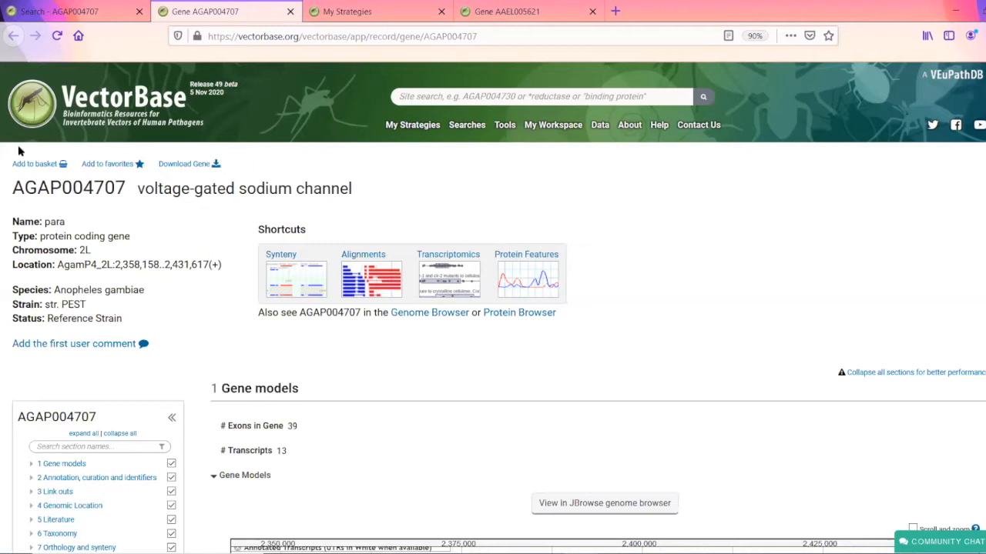
- Highlight the product name 'voltage-gated sodium channel', then clear the selection
double_click(68, 188)
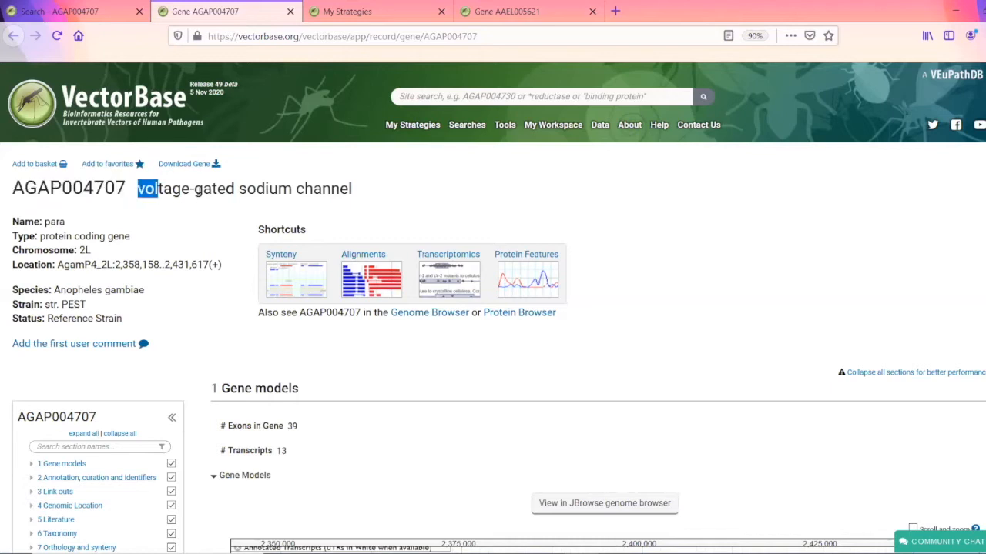
triple_click(243, 188)
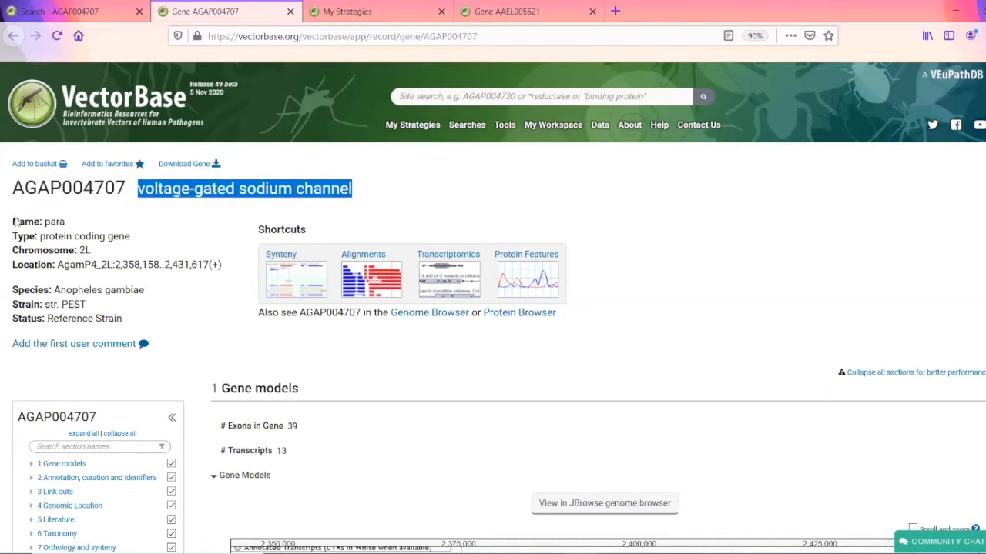
mouse_move(70, 225)
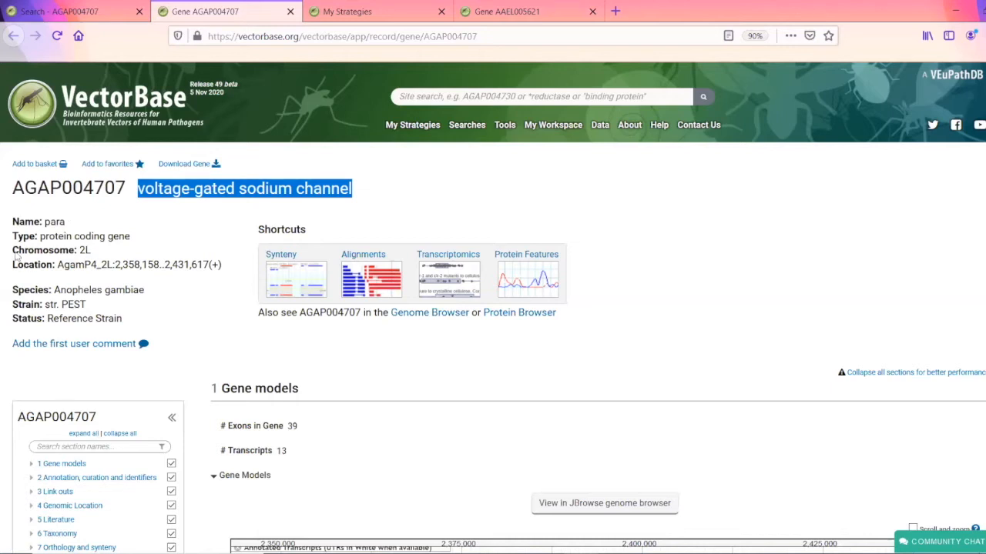
mouse_move(95, 253)
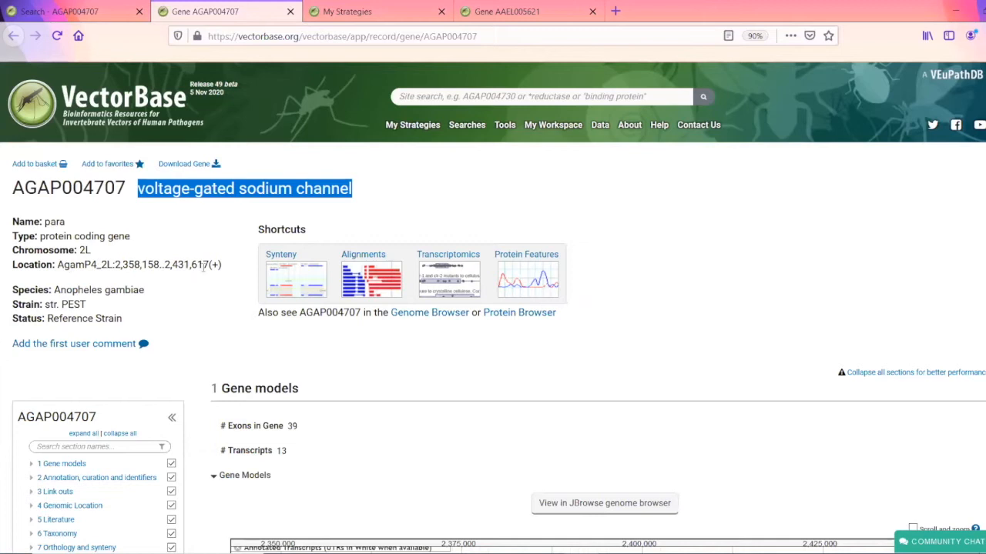
left_click(216, 268)
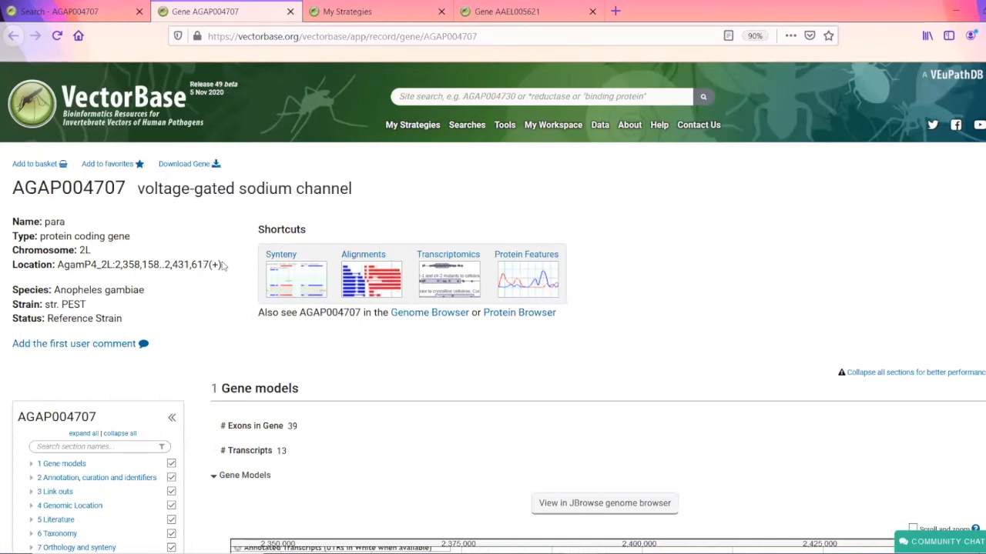
mouse_move(219, 264)
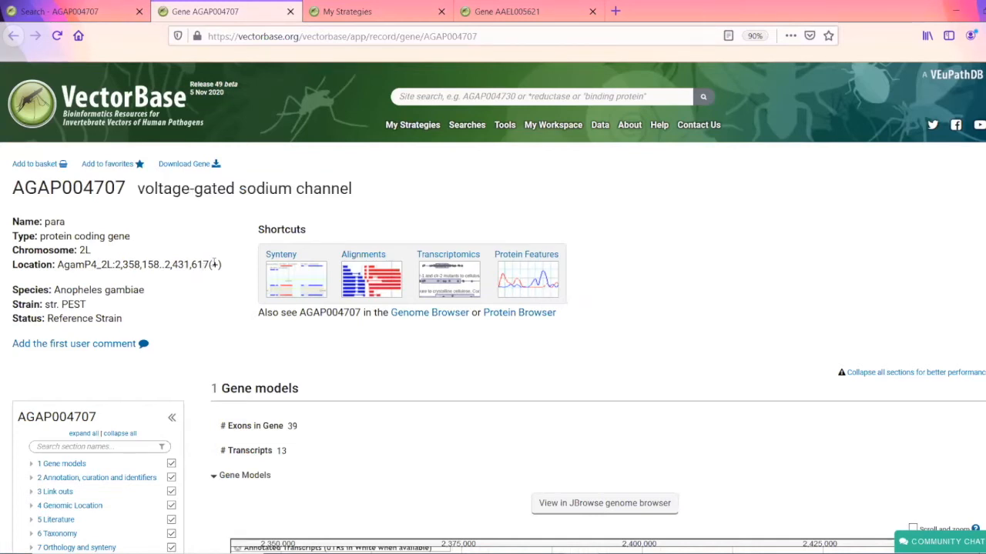
- Bring the Gene models section with its 39 exons and 13 transcripts into view
scroll("down", 3)
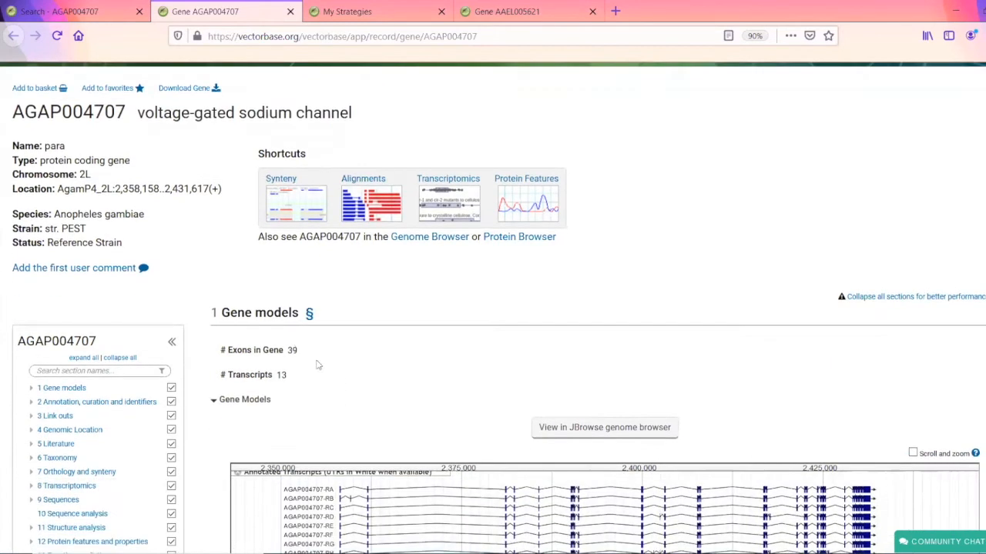
scroll("down", 3)
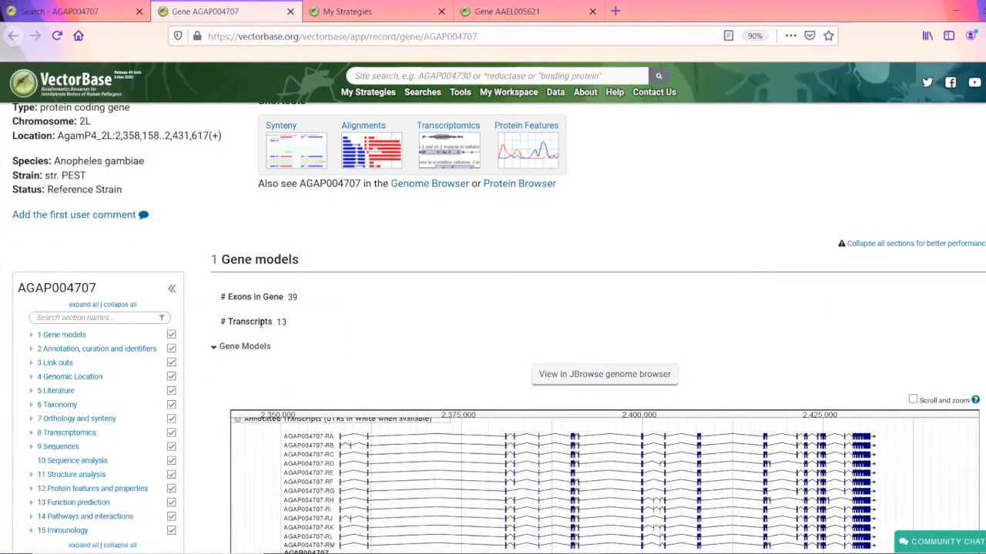
scroll("down", 3)
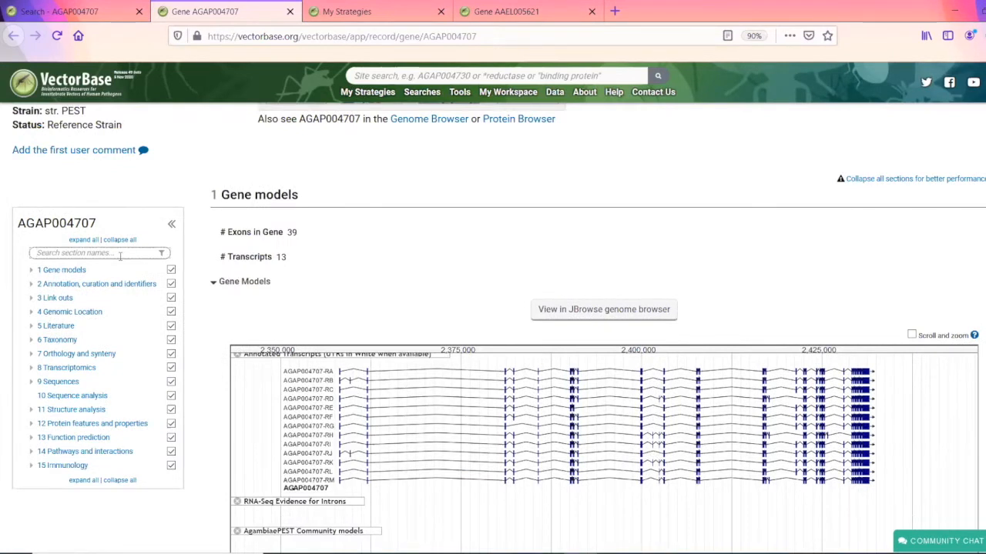
- Filter the section list by 'dorna', then clear that filter
type("do")
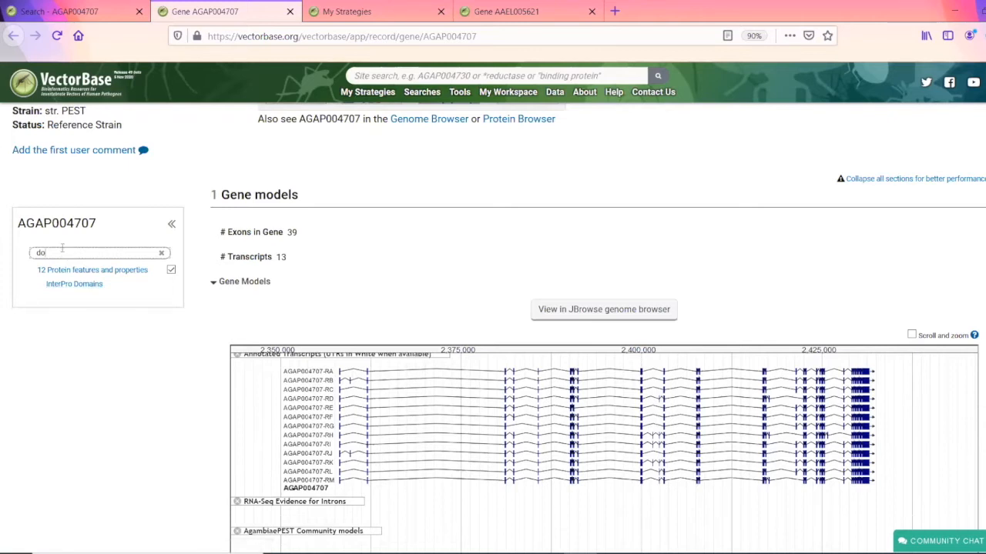
type("rn")
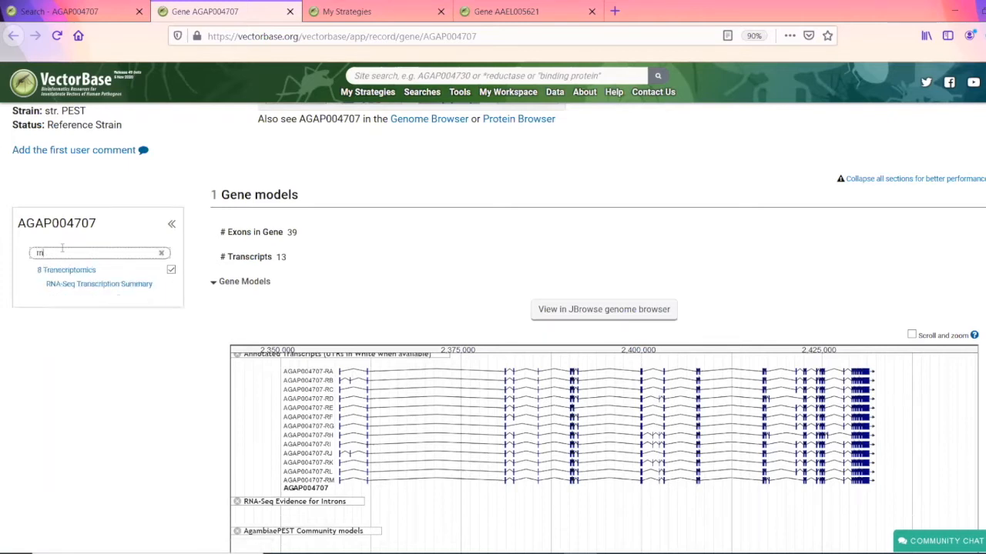
type("a")
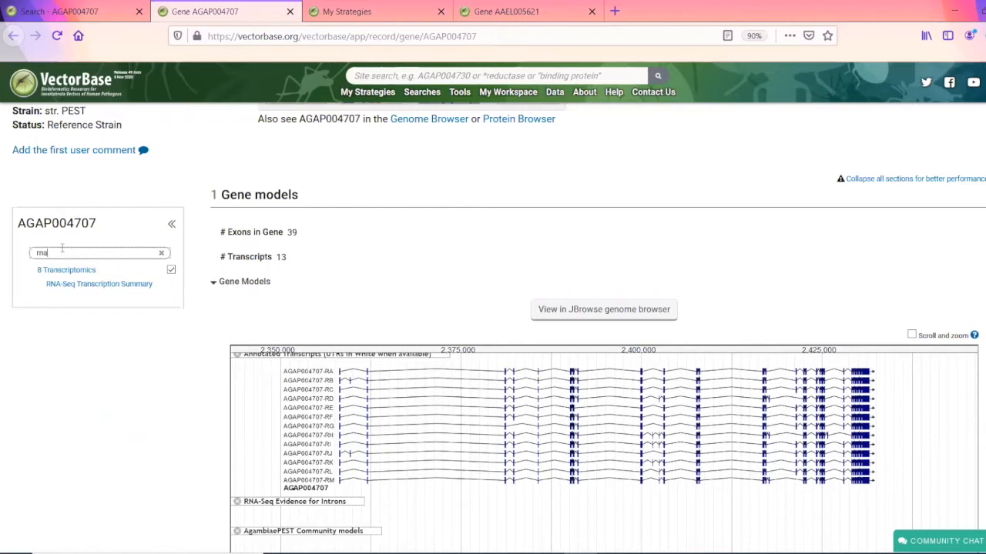
left_click(161, 253)
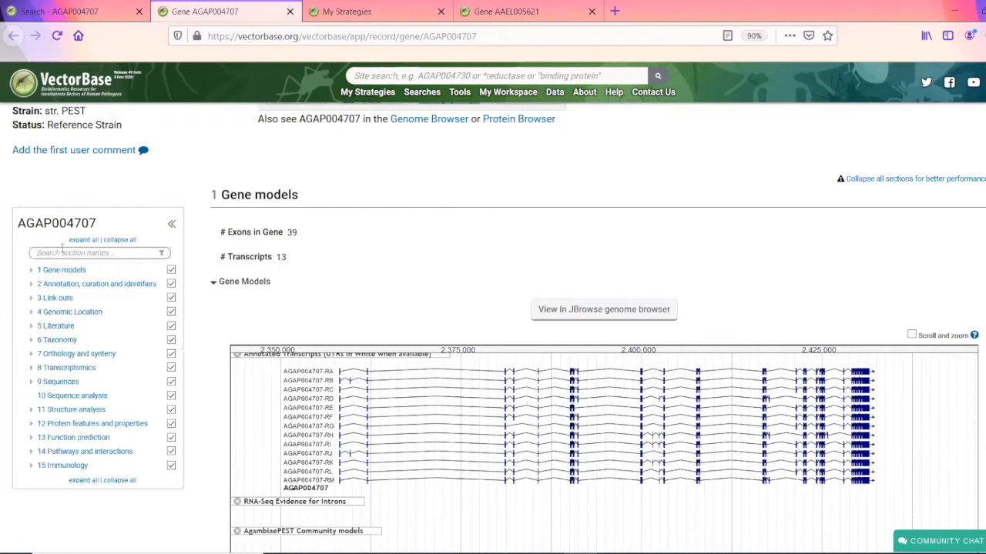
- Filter the sections by 'blast', leaving the BLASTP entry under Protein features and properties
type("blast")
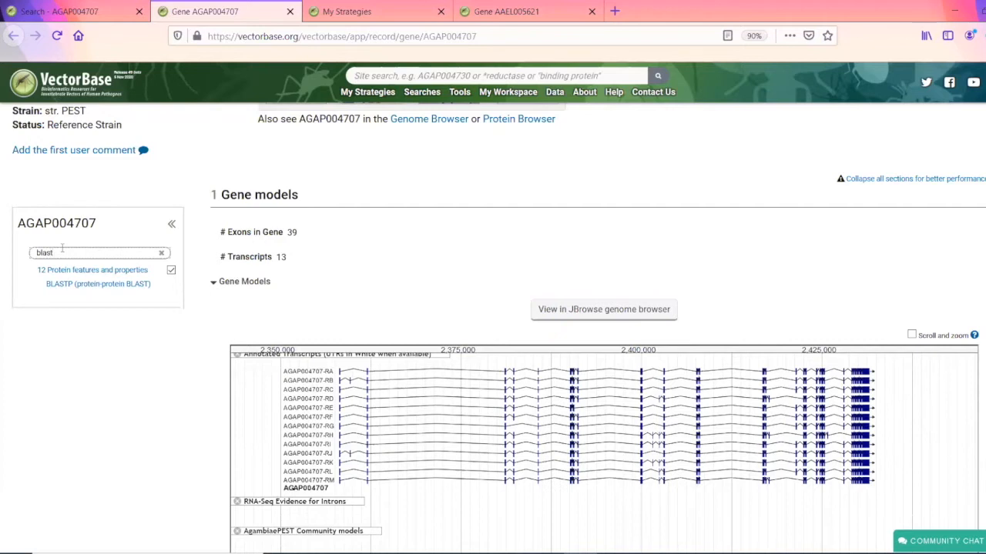
left_click(160, 253)
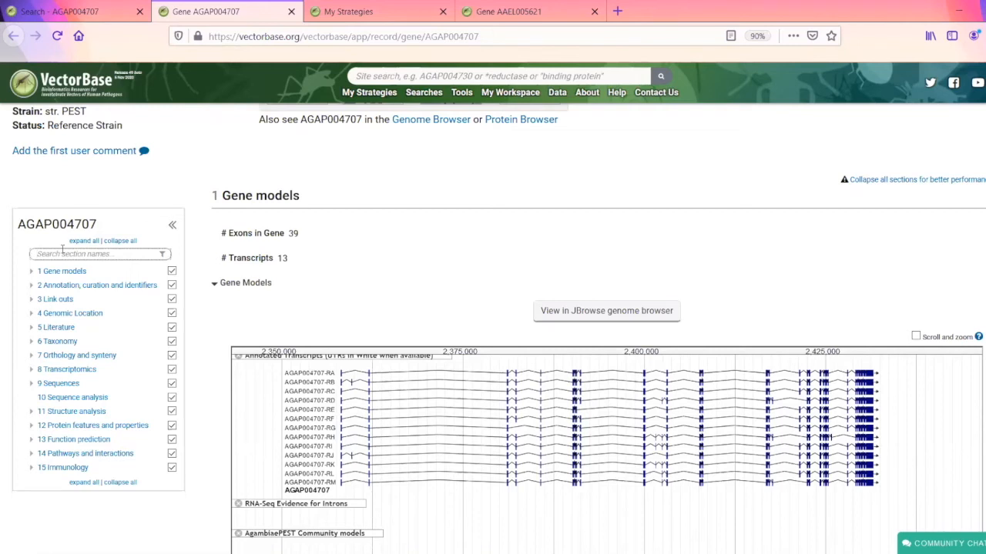
left_click(84, 241)
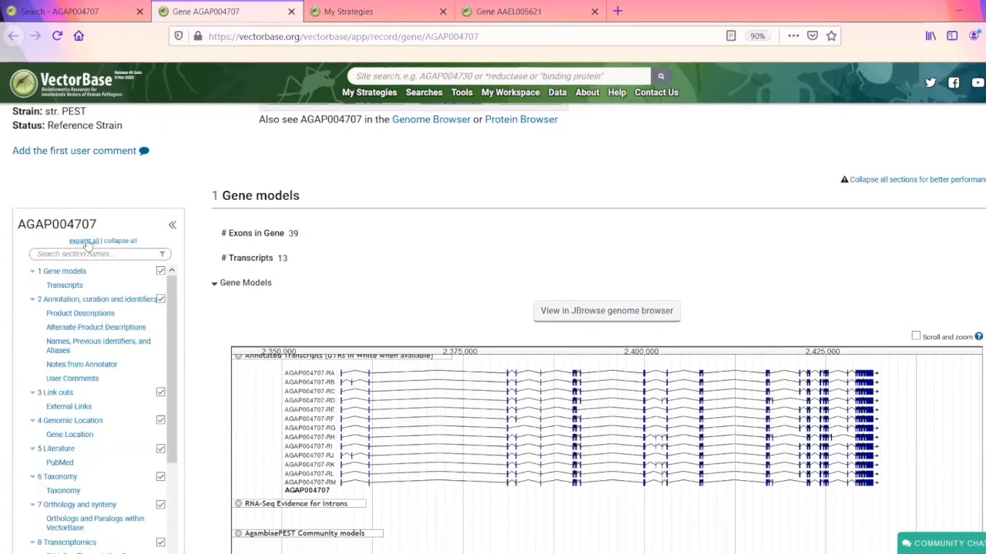
scroll("down", 3)
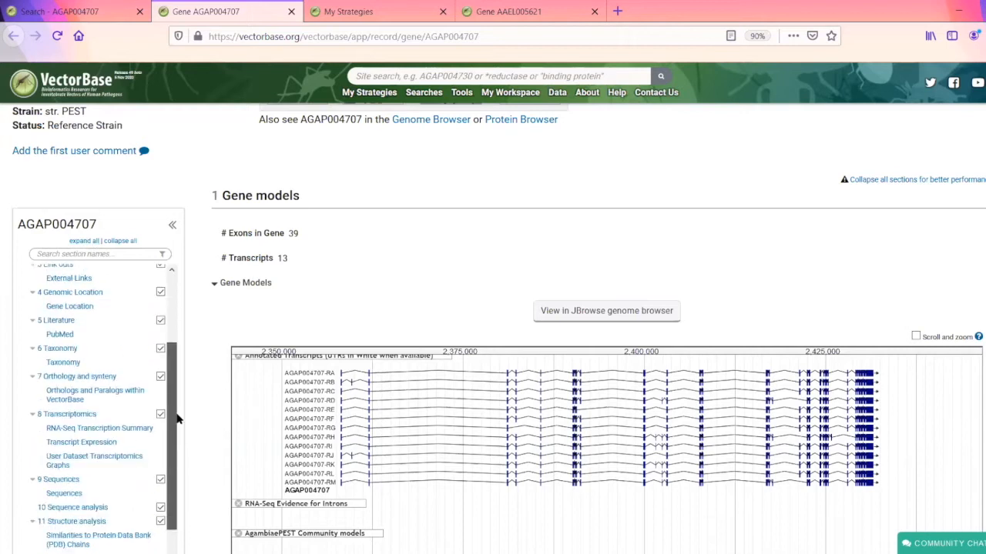
scroll("up", 3)
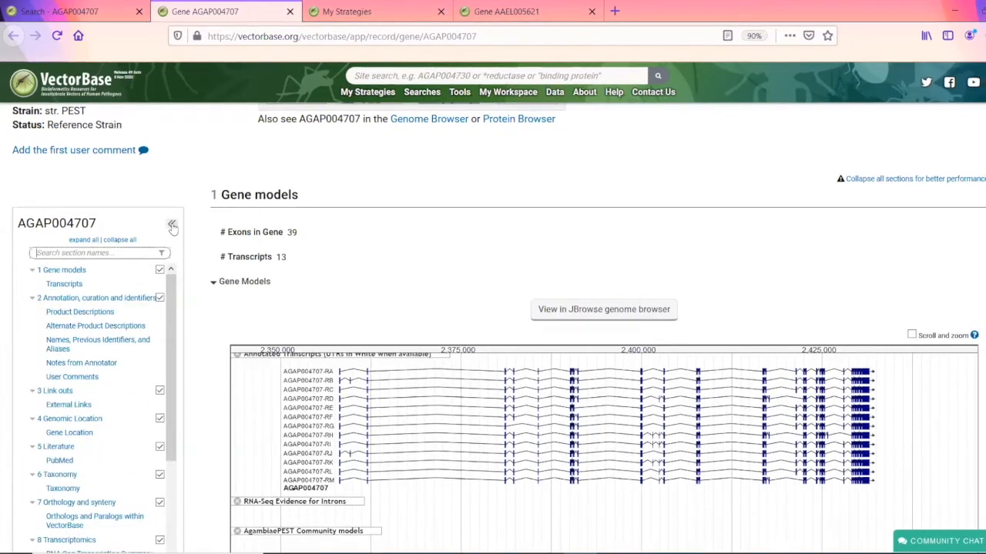
mouse_move(173, 225)
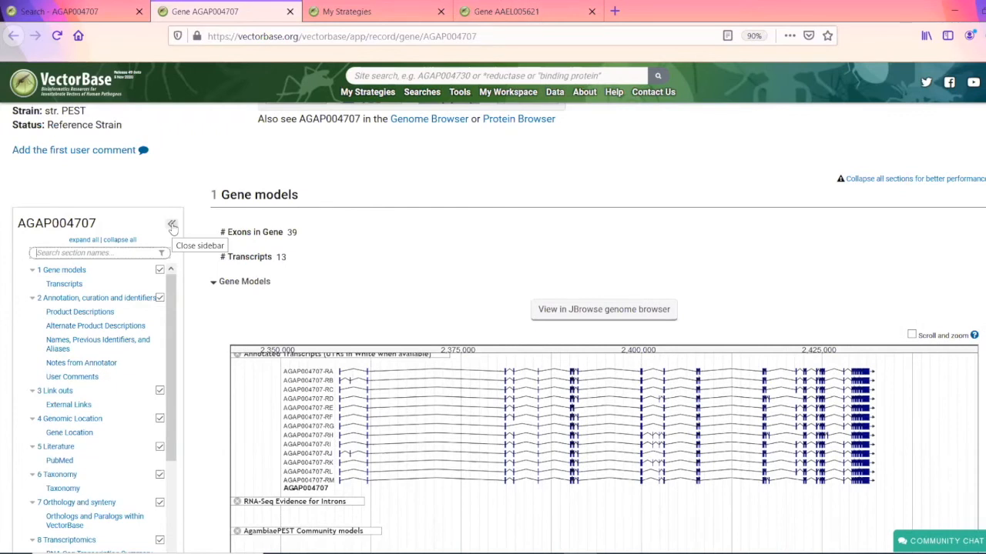
left_click(173, 225)
type("blast")
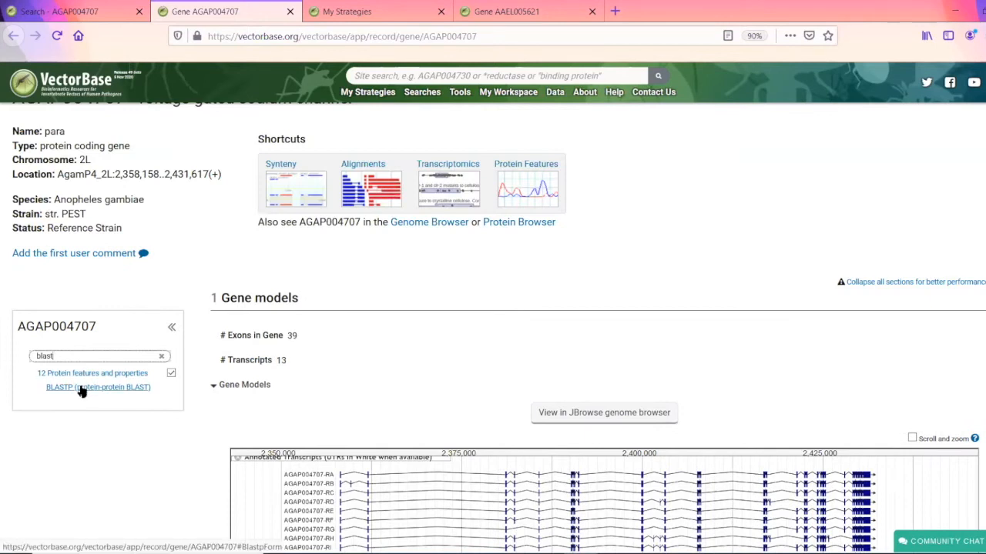
- Expand the BLASTP form and choose isoform AGAP004707-PD as the query protein
left_click(97, 387)
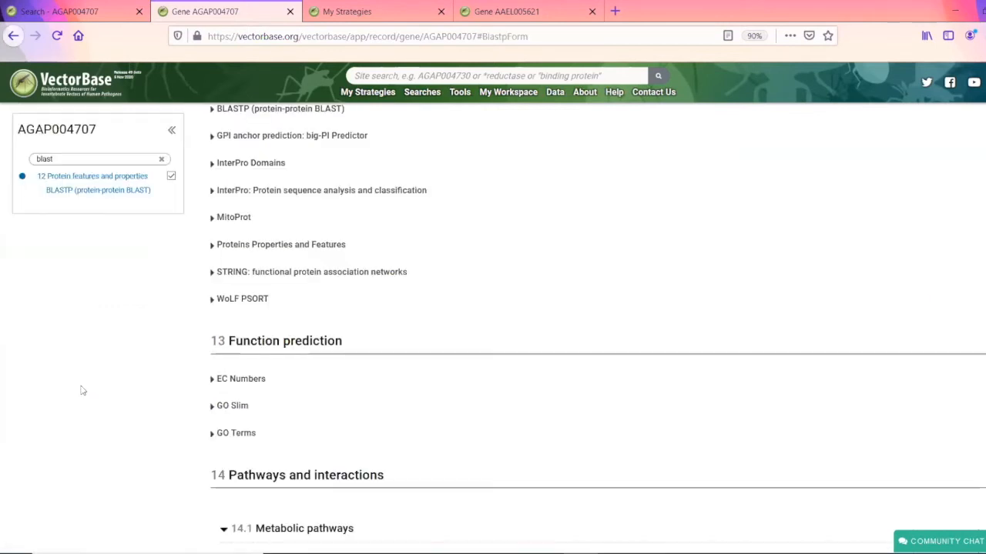
left_click(212, 108)
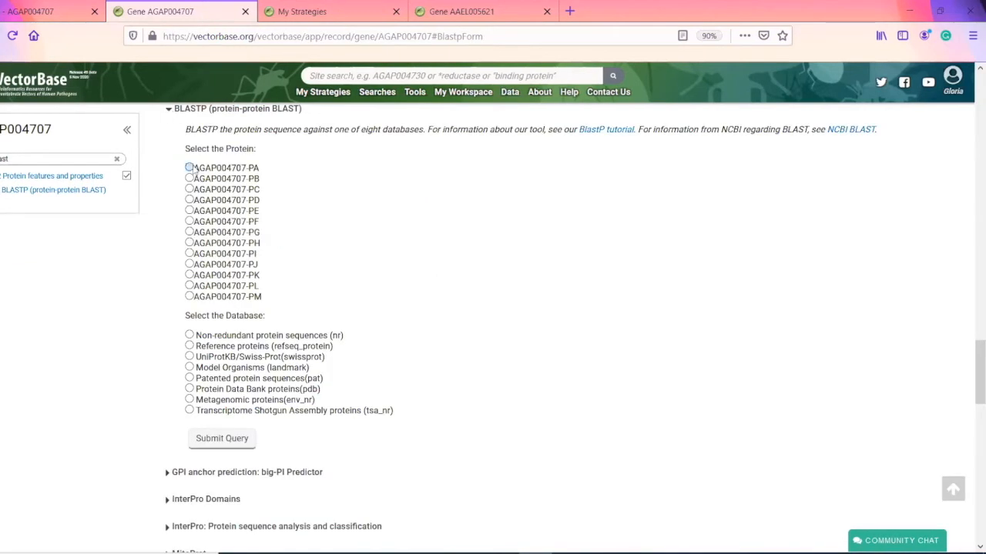
left_click(187, 200)
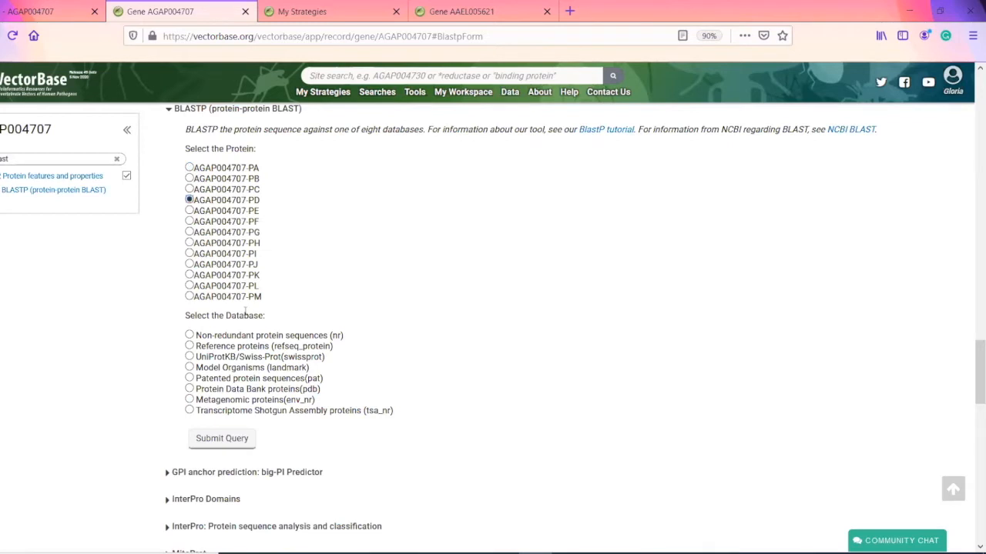
mouse_move(244, 285)
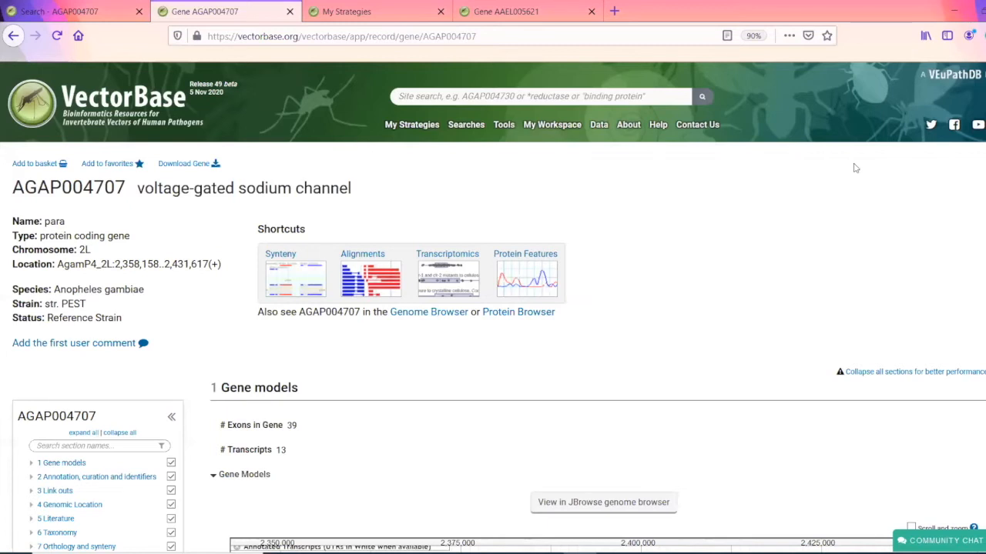
- View the Orthology and synteny alignment, then jump to the Sequence analysis section
left_click(77, 545)
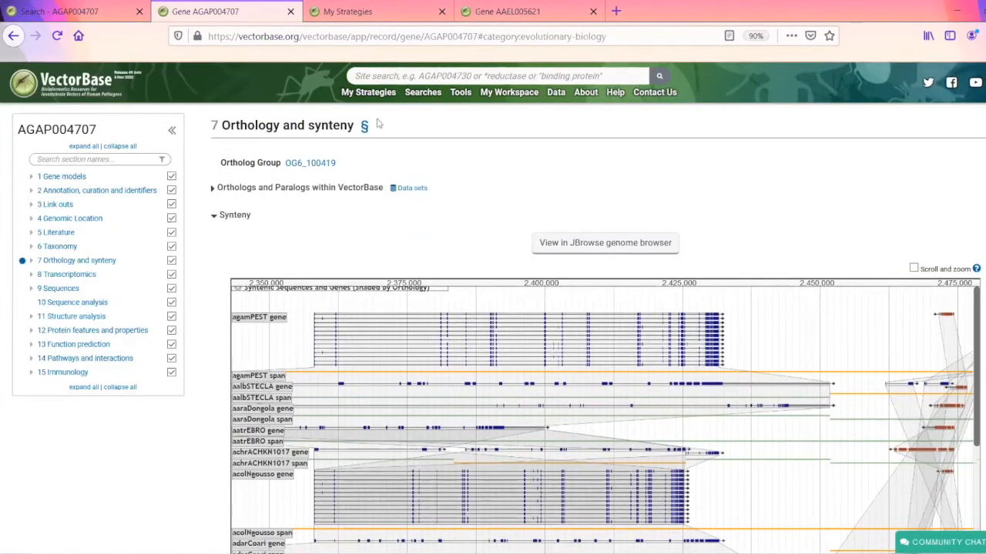
mouse_move(377, 125)
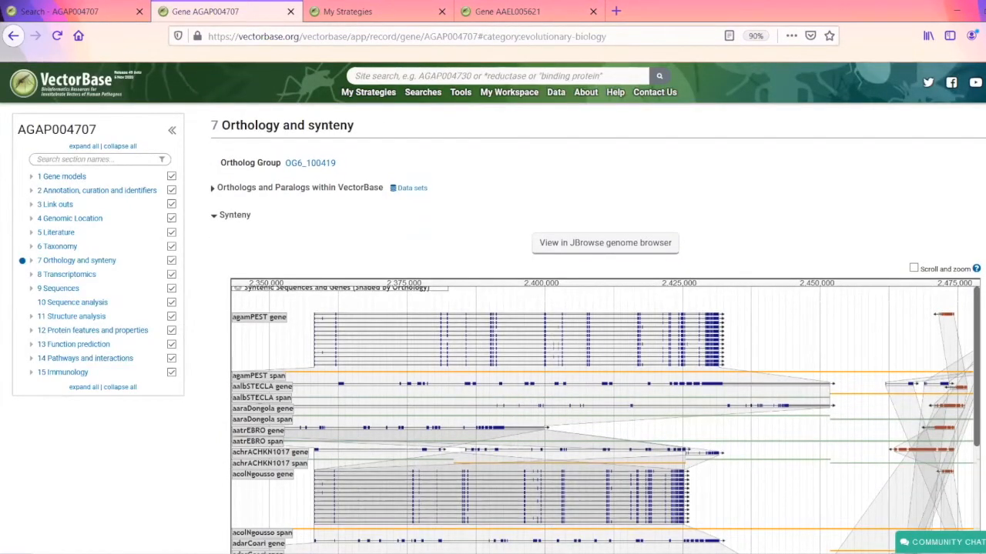
scroll("down", 3)
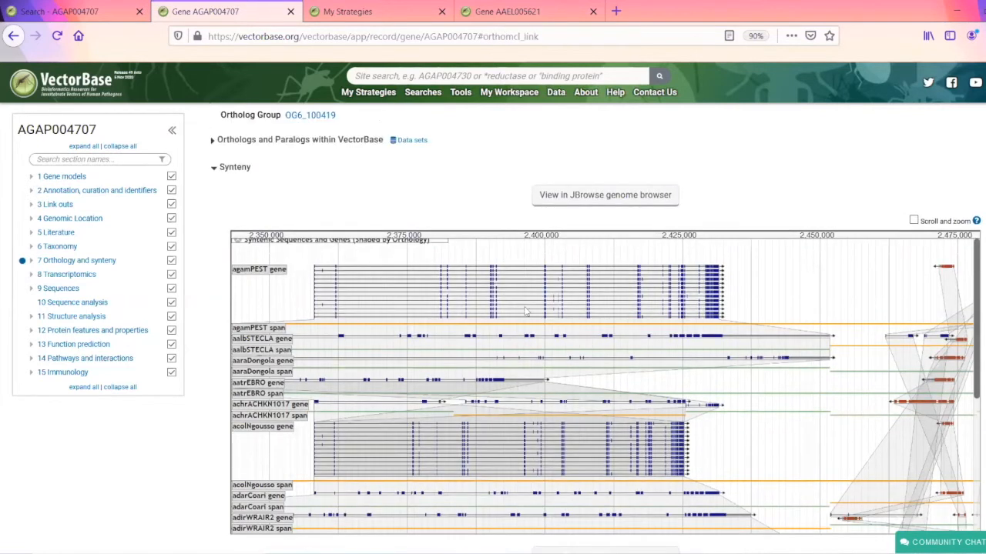
mouse_move(481, 331)
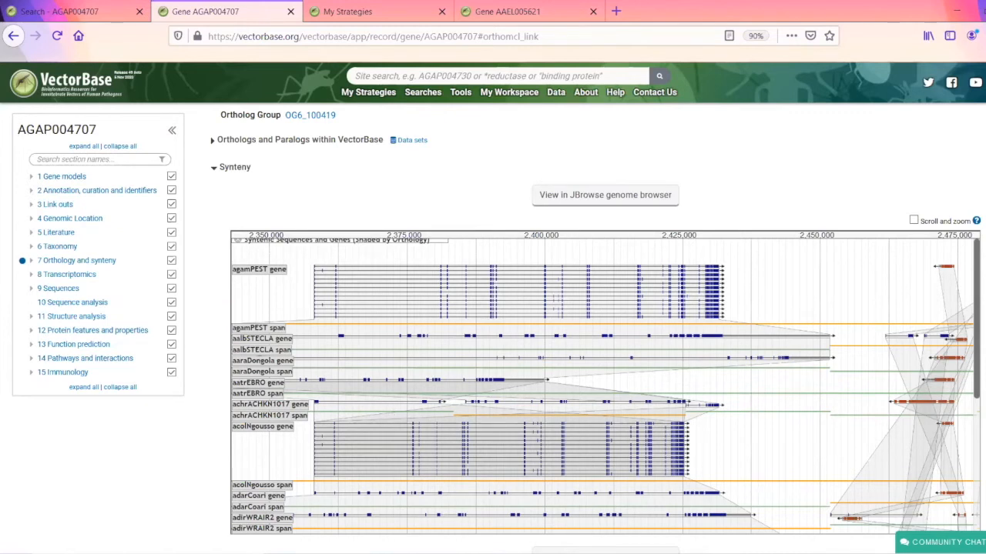
left_click(59, 288)
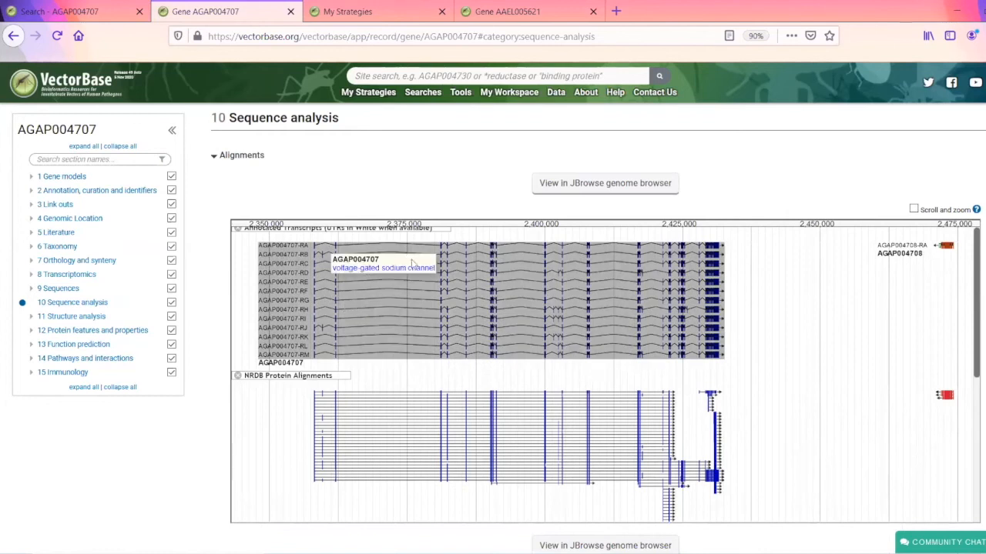
mouse_move(255, 394)
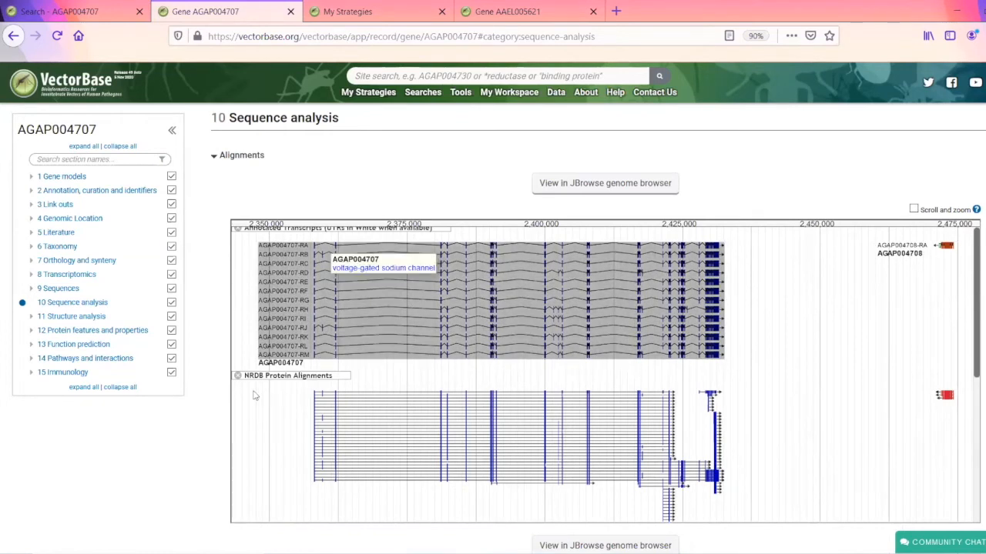
mouse_move(415, 458)
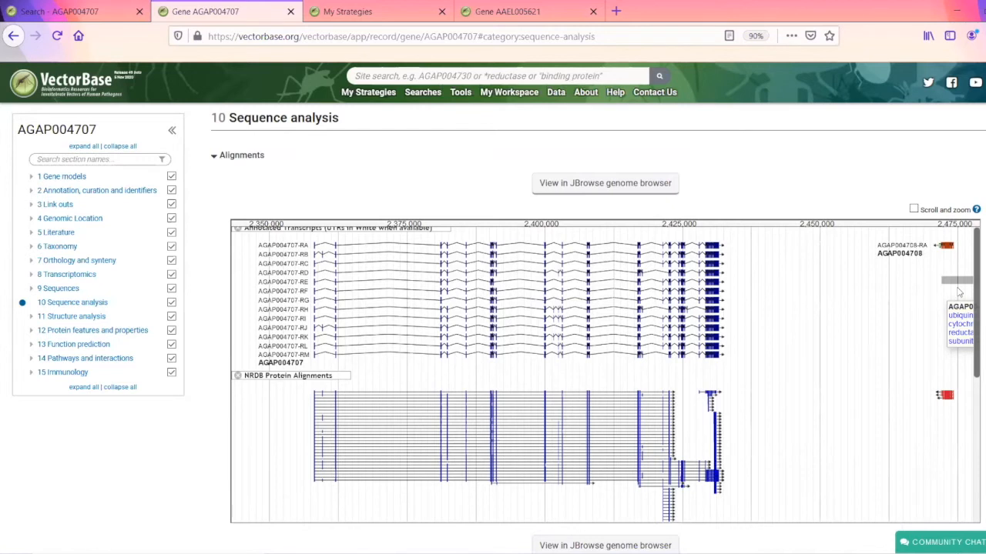
- Browse the Sequence analysis alignments and launch this region in the JBrowse genome browser
left_click(913, 210)
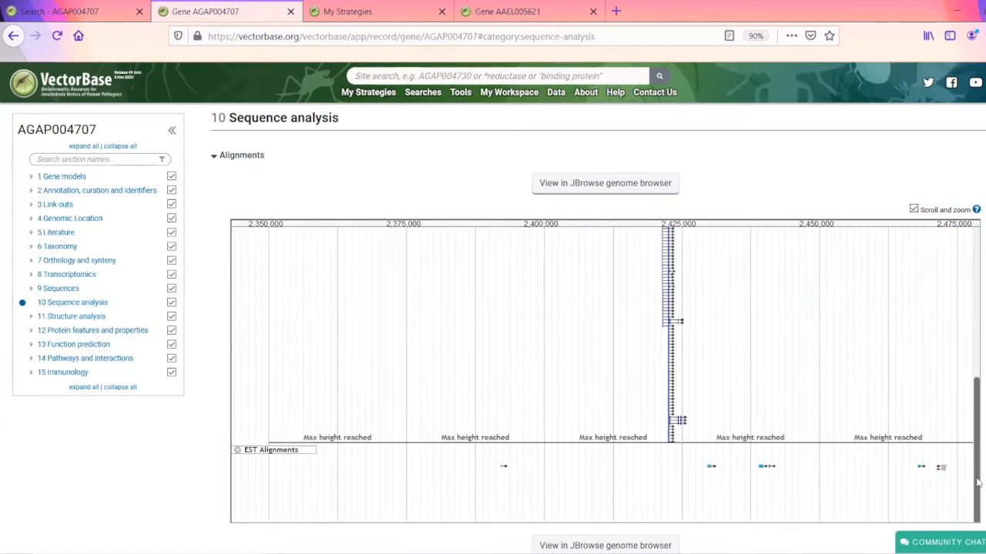
mouse_move(978, 430)
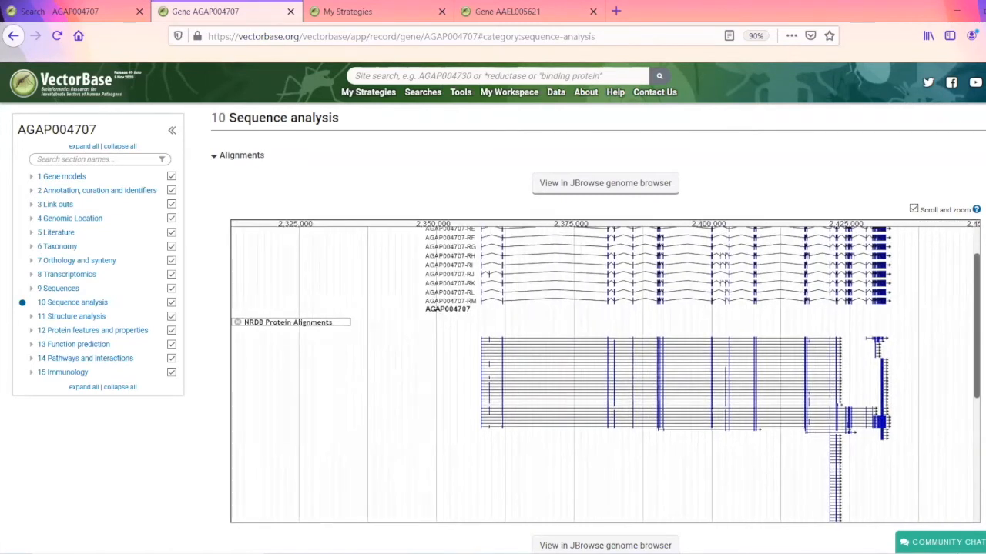
left_click(603, 183)
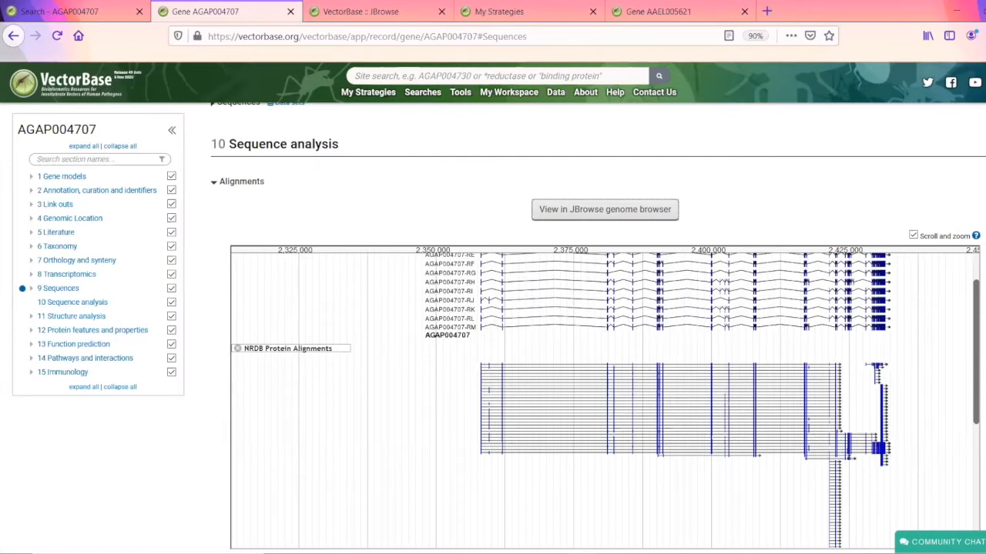
left_click(459, 92)
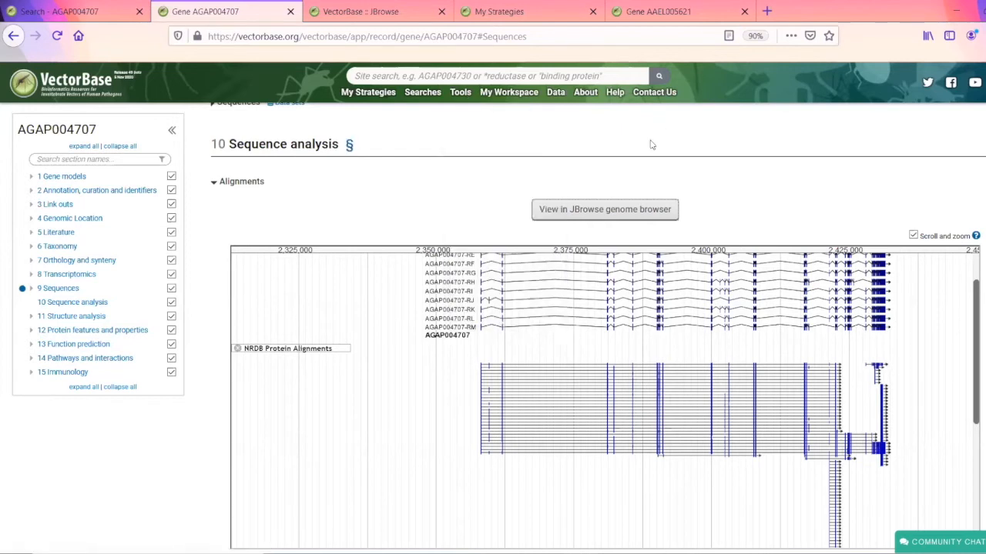
mouse_move(627, 163)
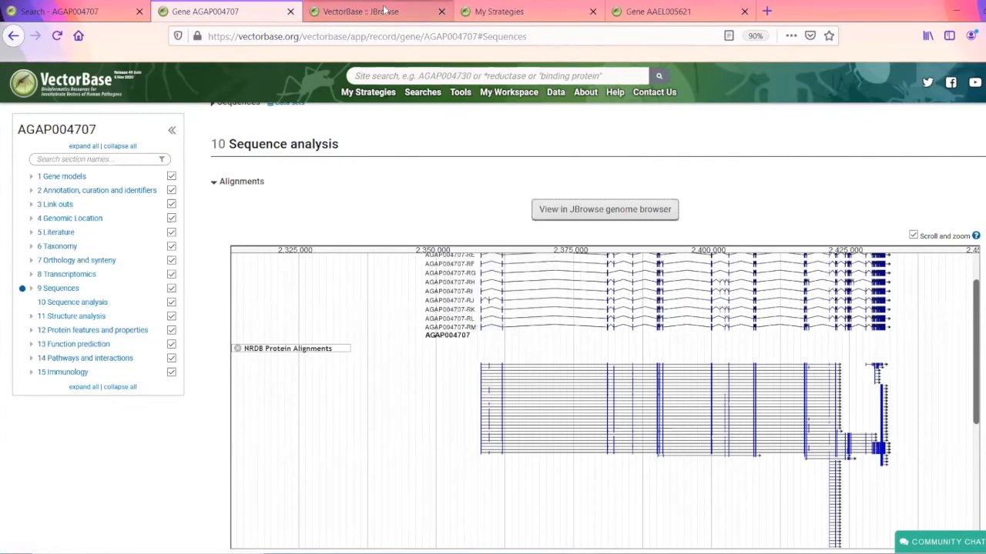
- In the JBrowse tab, zoom so AGAP004707's annotated transcripts and NRDB protein alignments fill the view
left_click(603, 209)
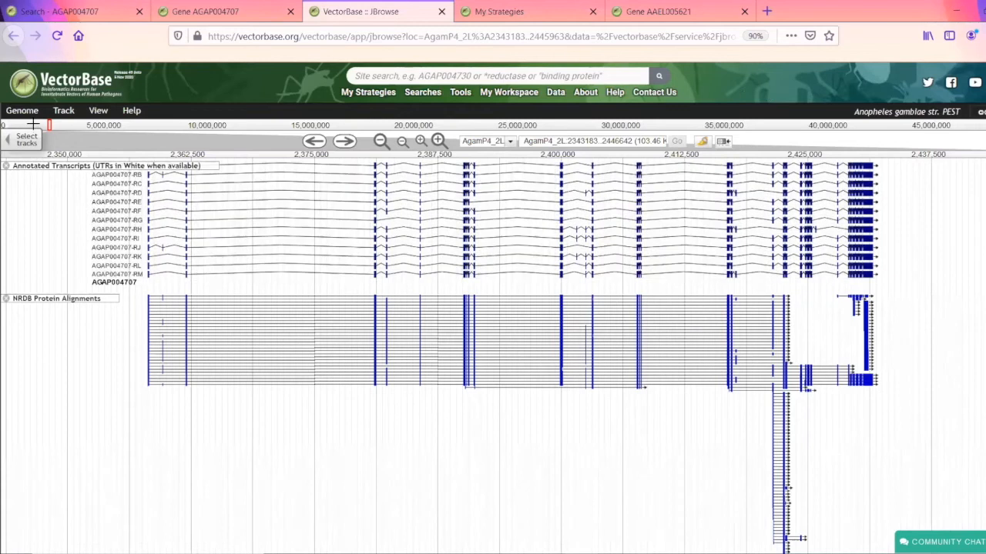
mouse_move(305, 216)
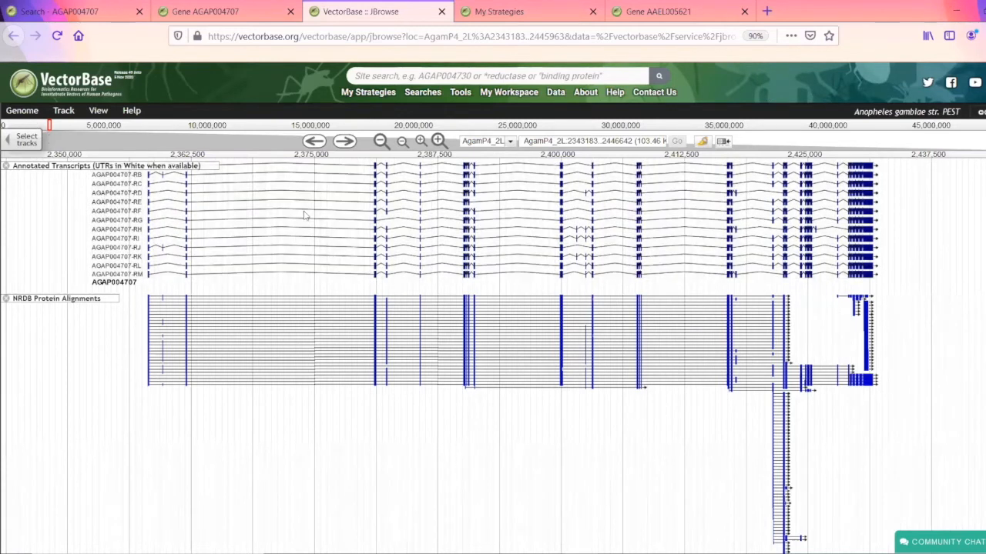
mouse_move(111, 199)
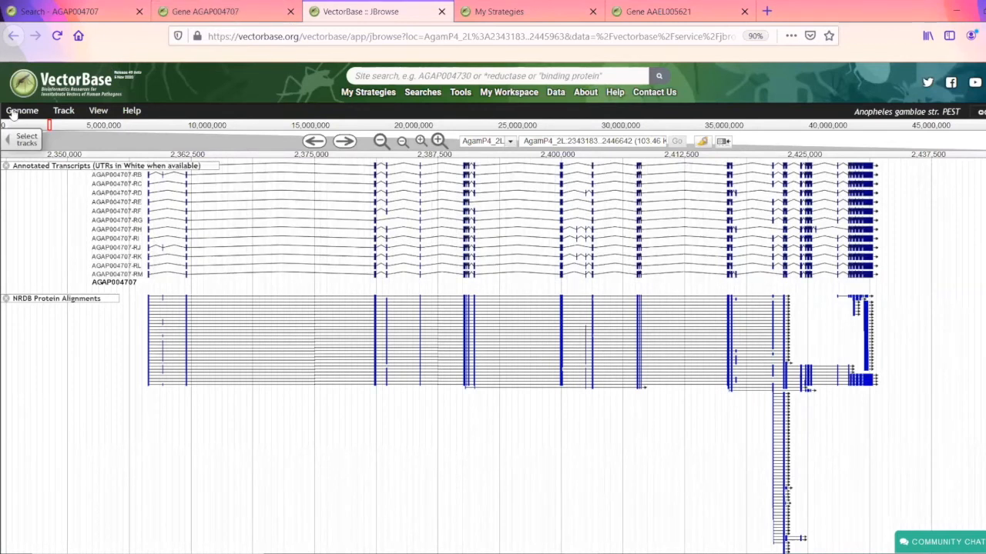
left_click(22, 111)
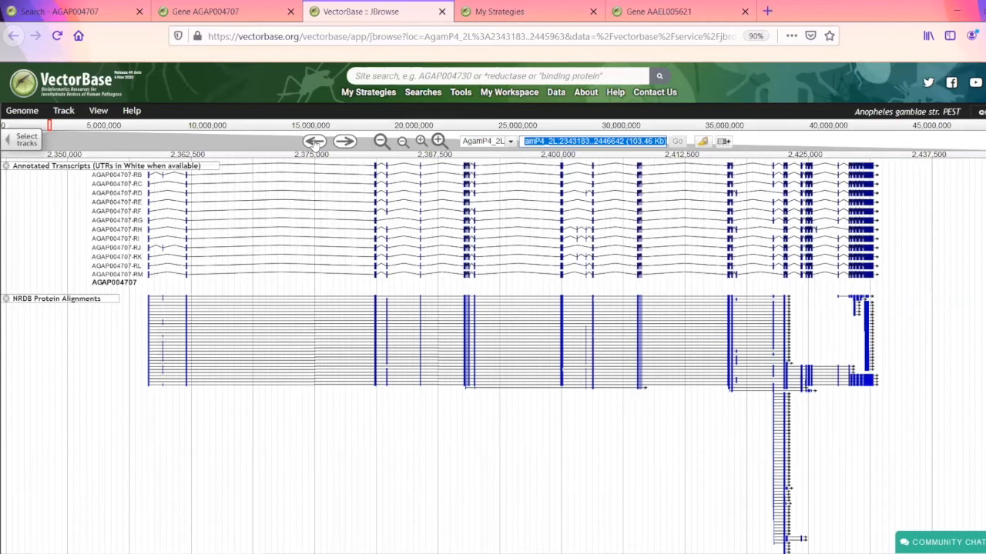
left_click(314, 142)
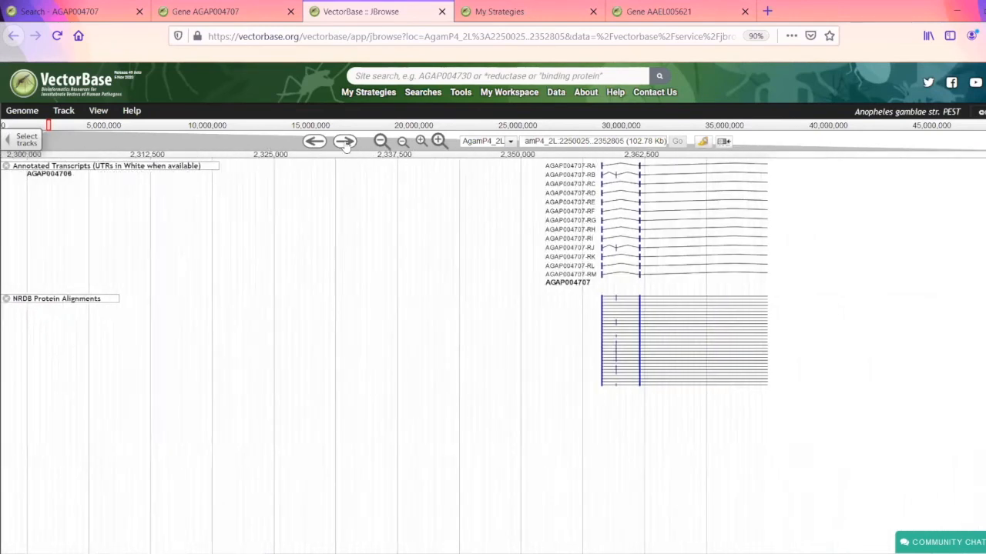
left_click(345, 142)
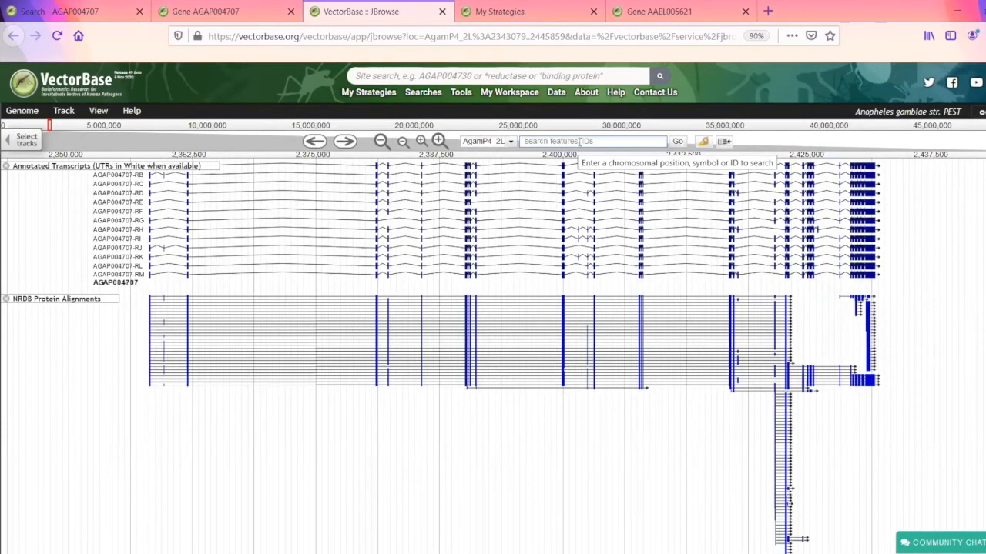
- Search features for 'gprop' and pick the AGAP001498 putative opioid receptor entry
type("gpr")
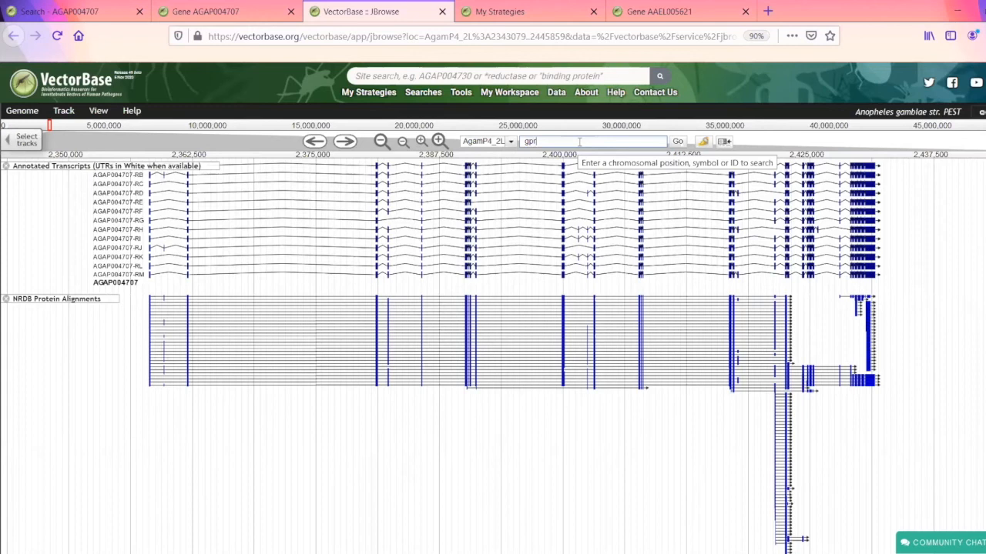
type("ropsin (GPROP12")
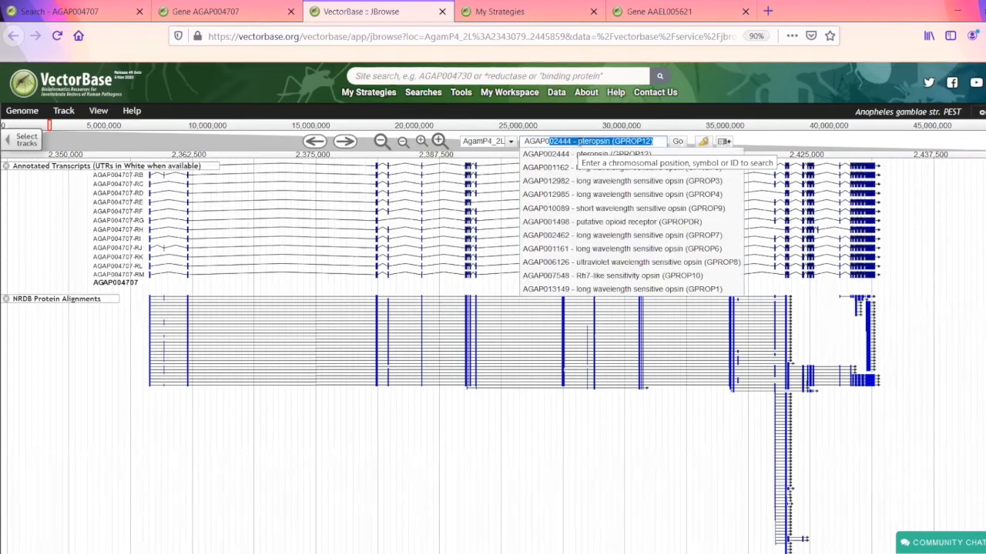
mouse_move(623, 208)
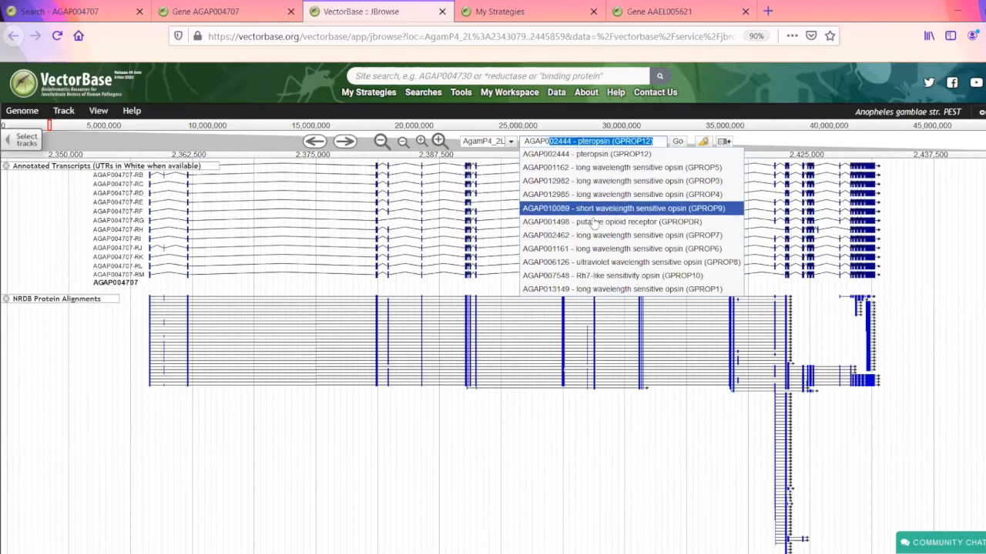
mouse_move(598, 222)
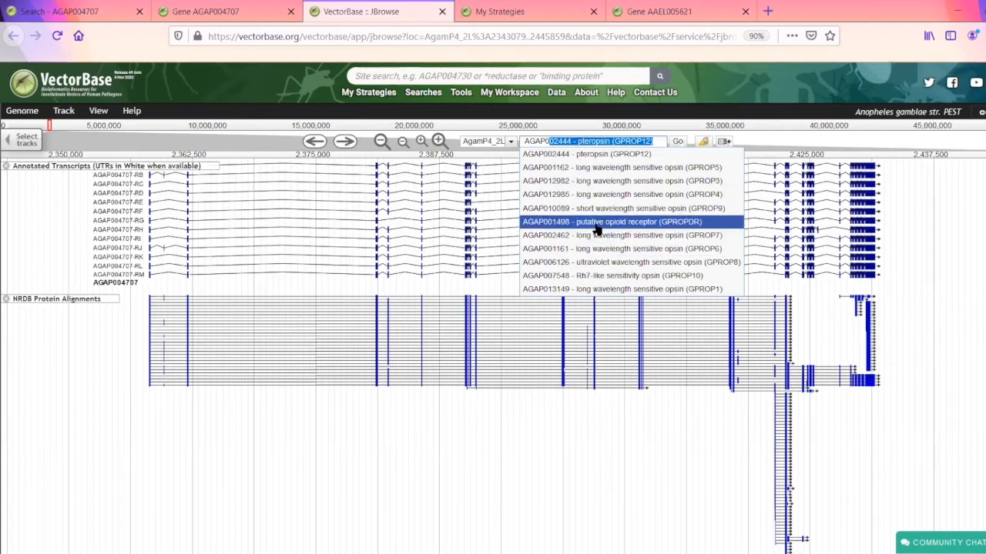
left_click(623, 249)
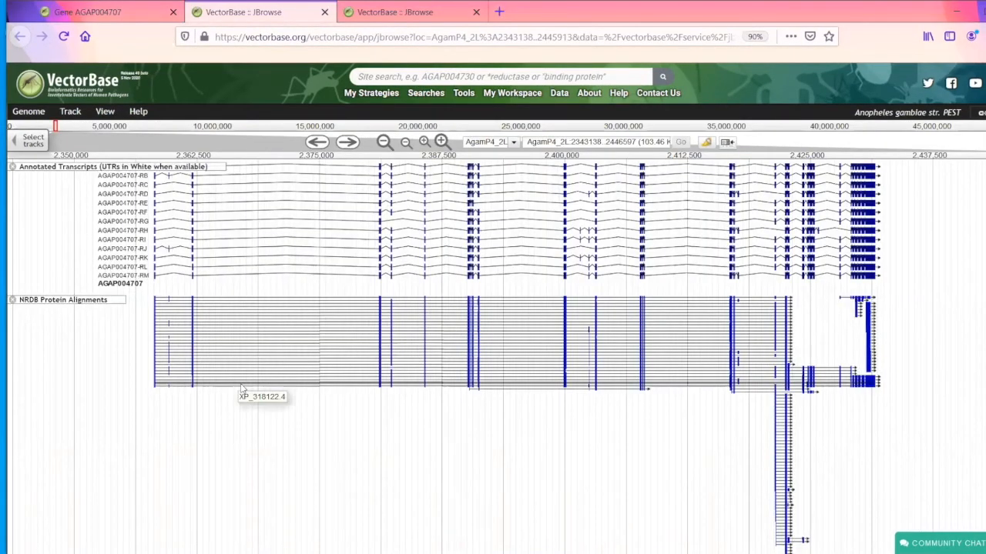
mouse_move(142, 347)
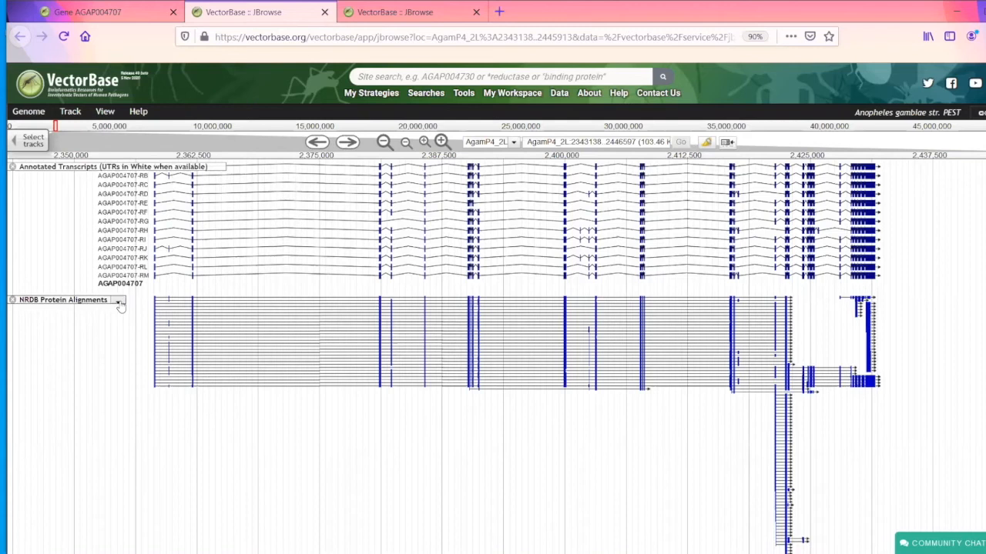
- Swap NRDB Protein Alignments for EST Alignments and zoom out to about 33 kb around AGAP004706
left_click(120, 300)
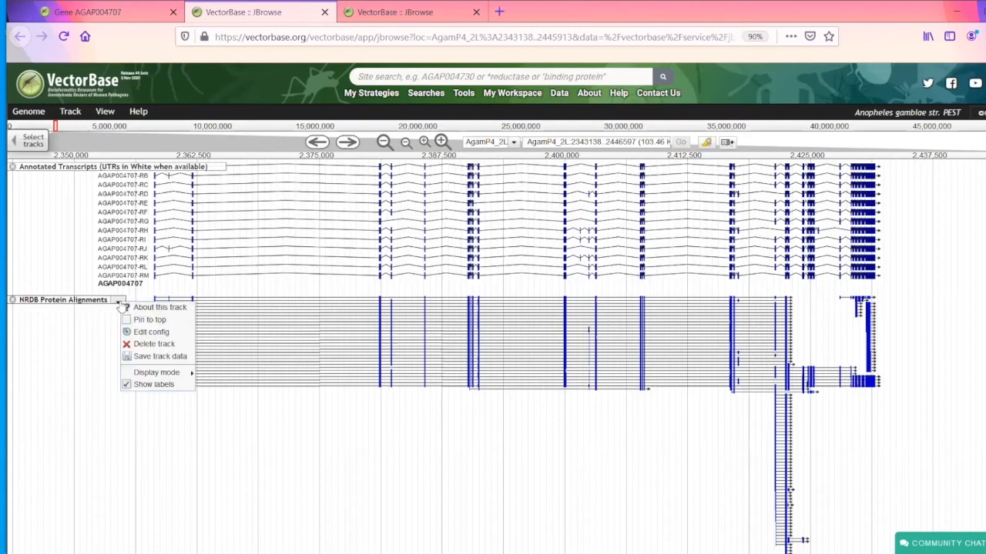
mouse_move(157, 356)
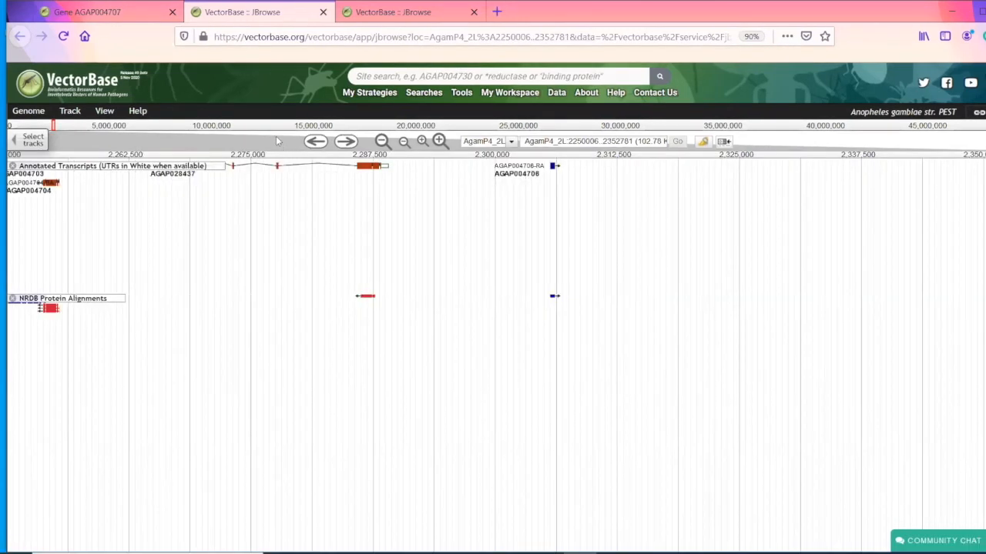
mouse_move(330, 157)
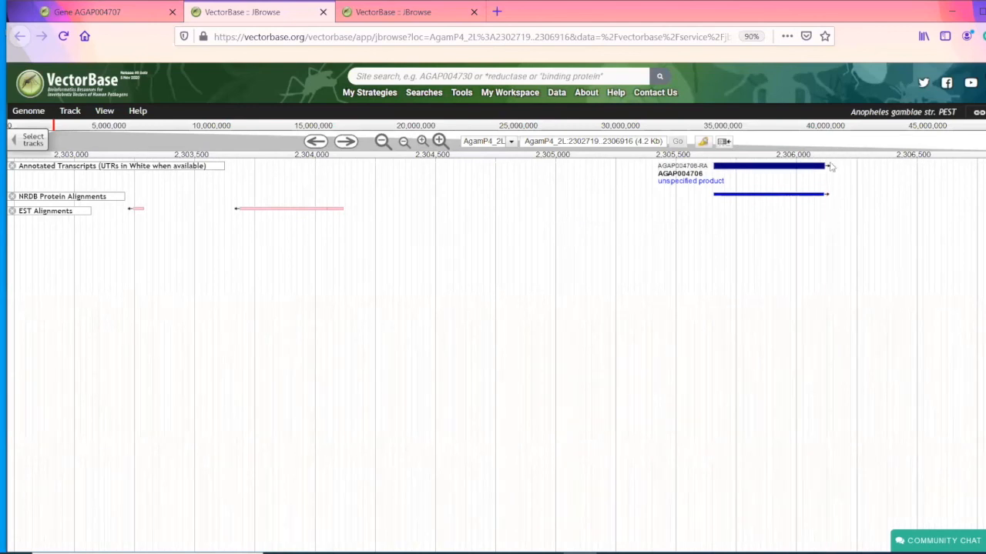
mouse_move(891, 176)
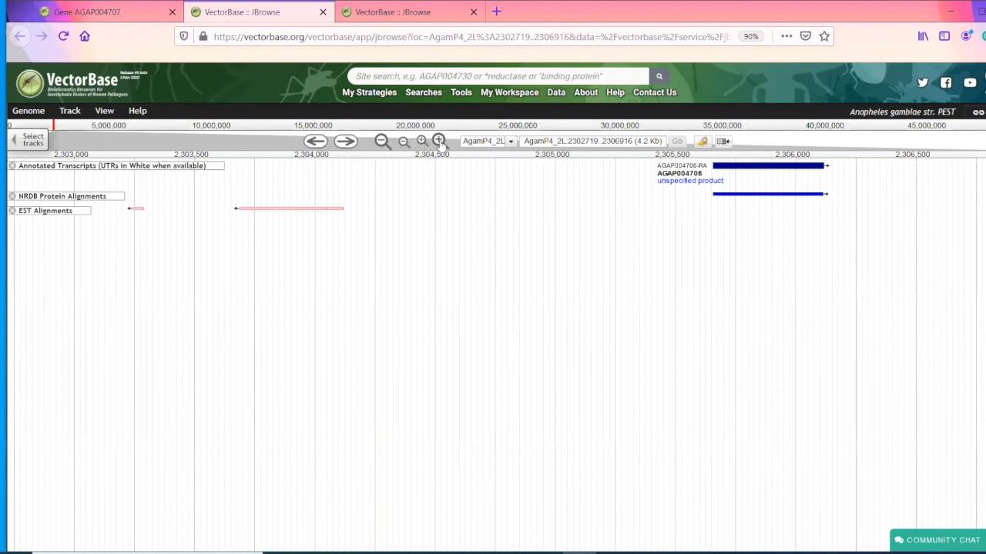
mouse_move(404, 145)
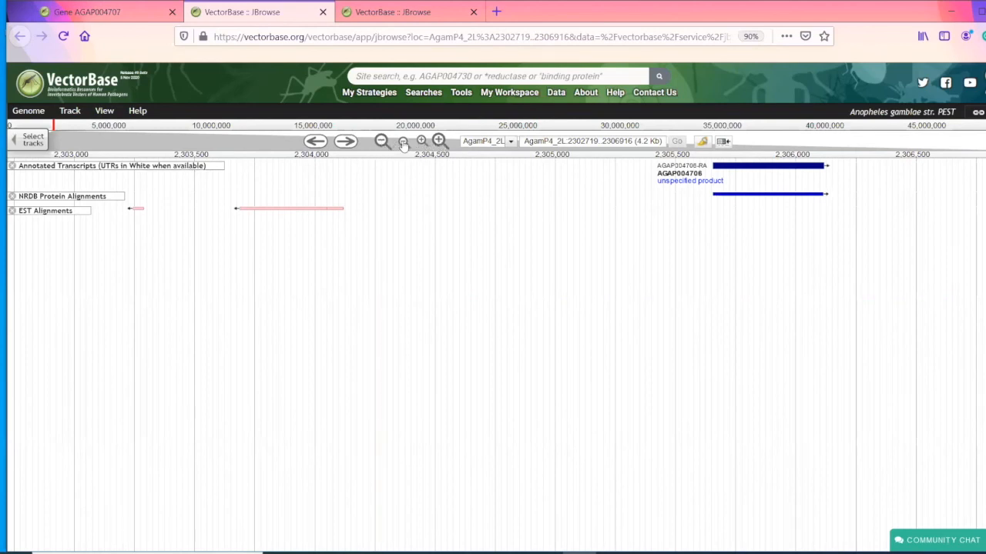
mouse_move(382, 141)
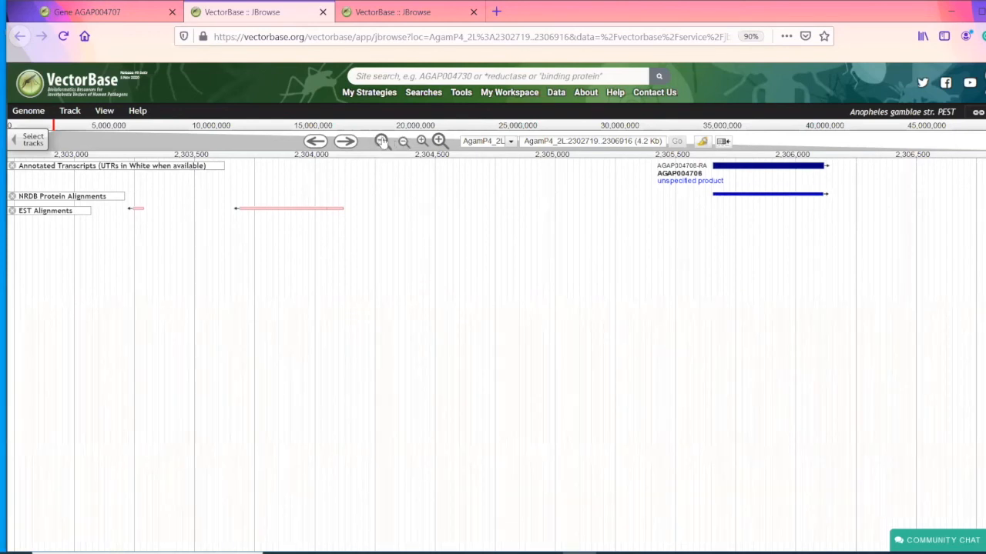
left_click(382, 141)
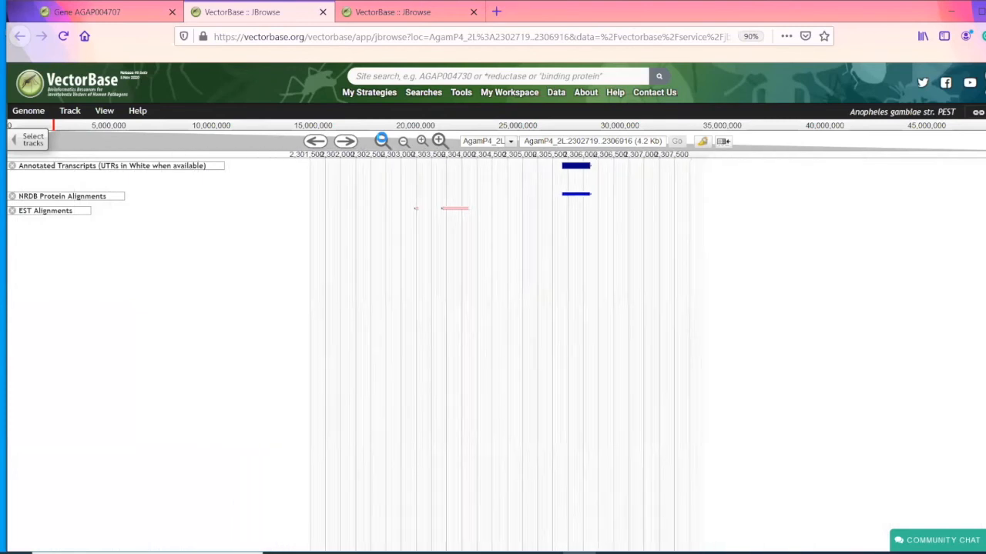
left_click(402, 141)
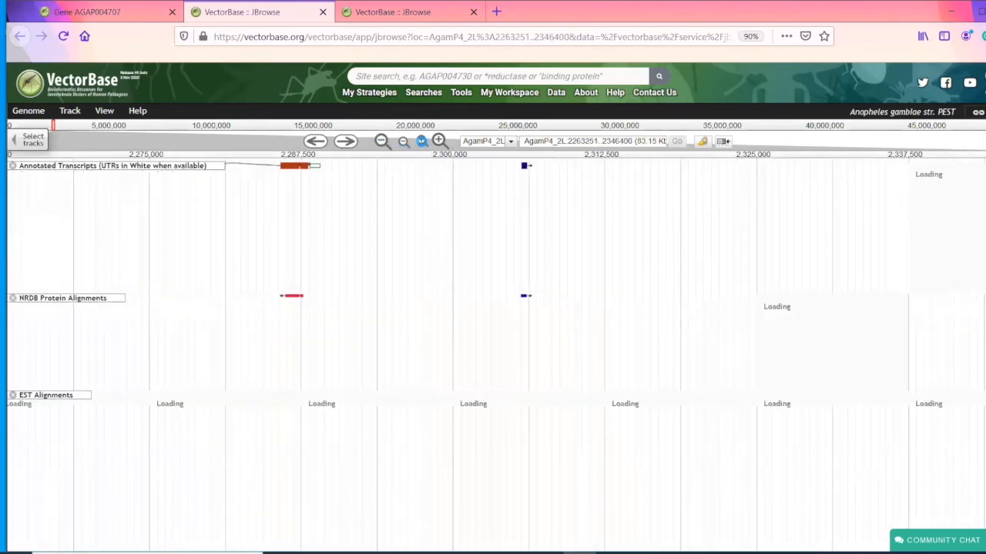
left_click(439, 141)
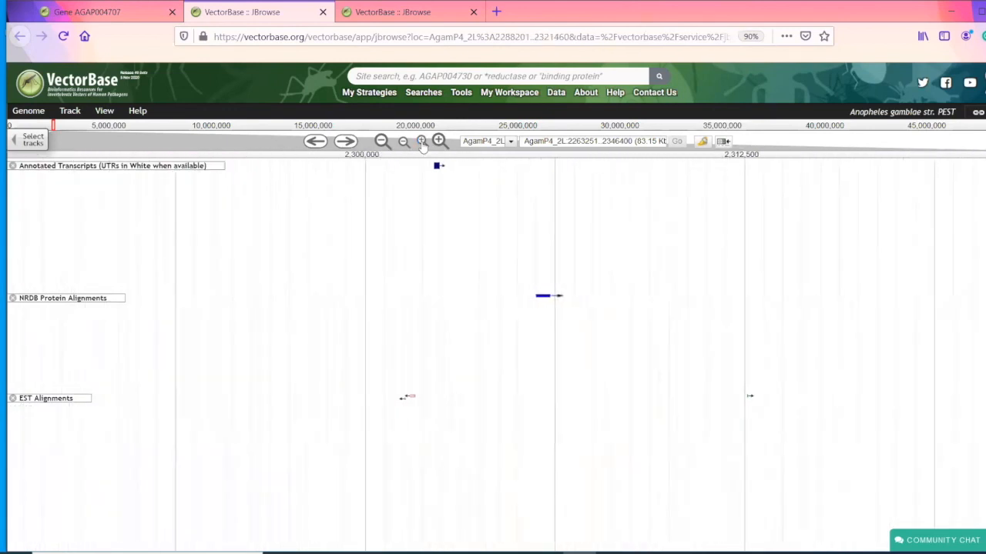
left_click(437, 142)
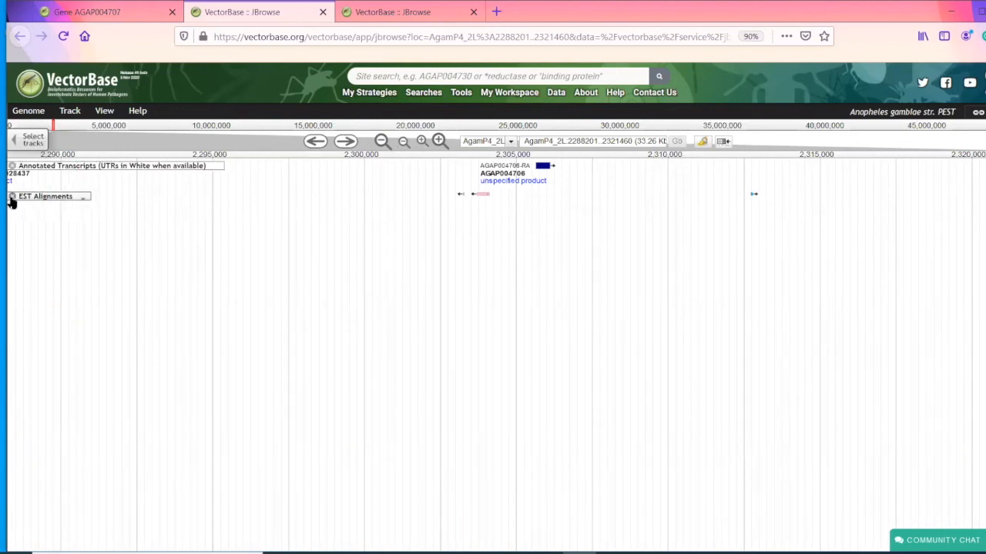
- Add the HDBS_with_probe unique RNA-seq coverage track via 'rna' filter and zoom out over megabases
left_click(32, 139)
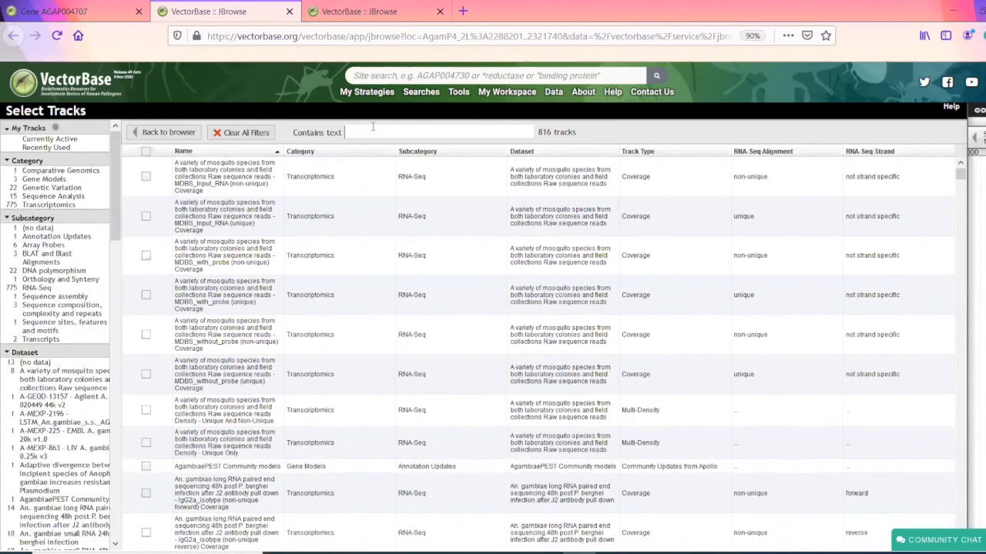
type("rna")
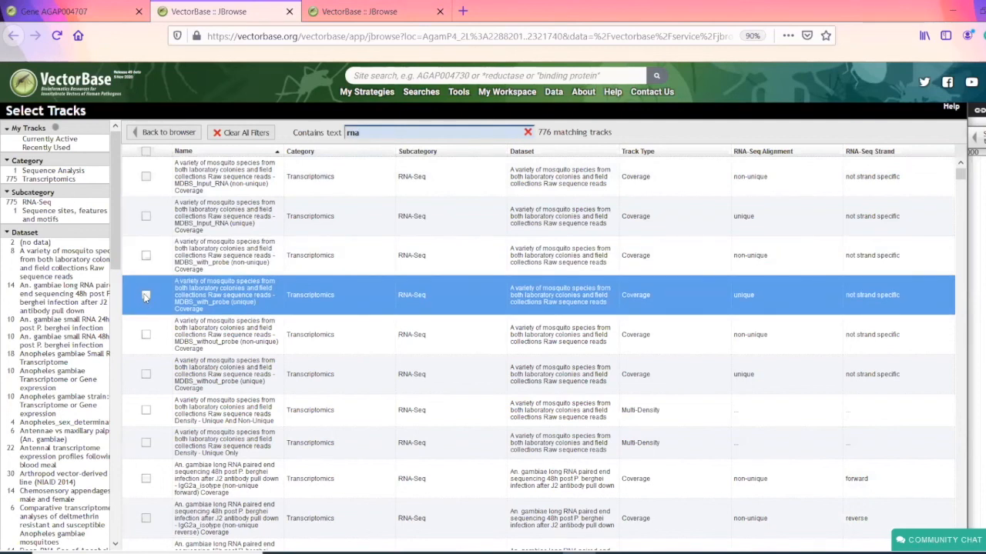
left_click(145, 296)
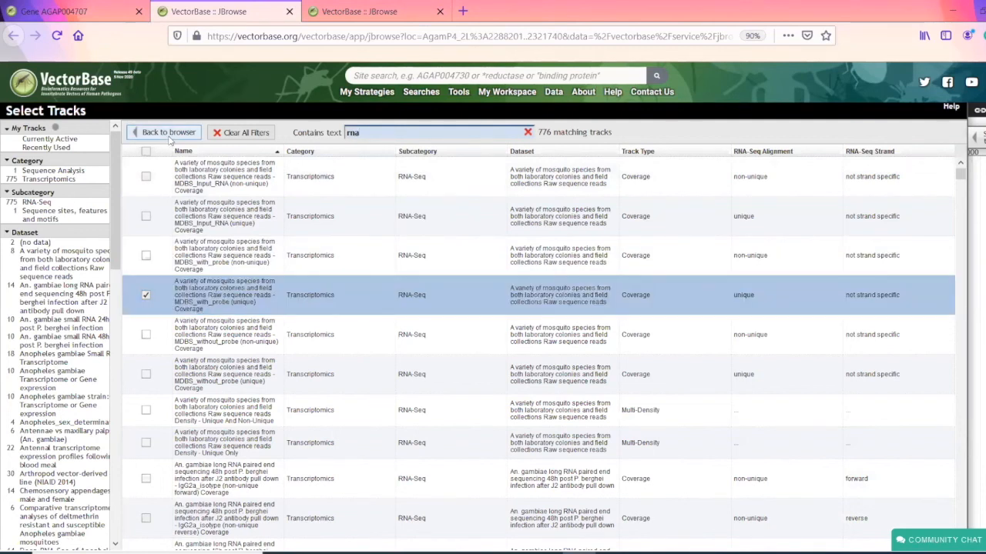
left_click(163, 132)
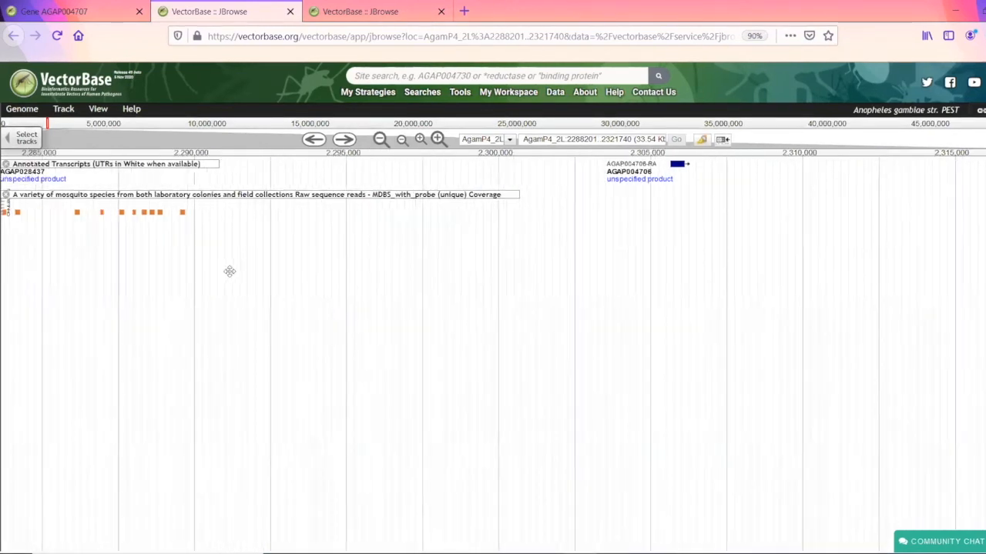
left_click(402, 139)
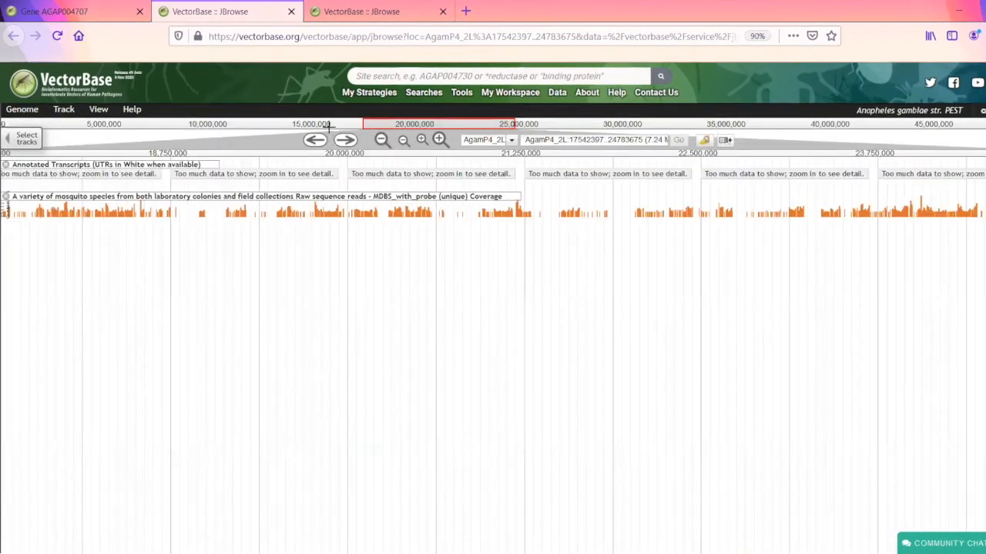